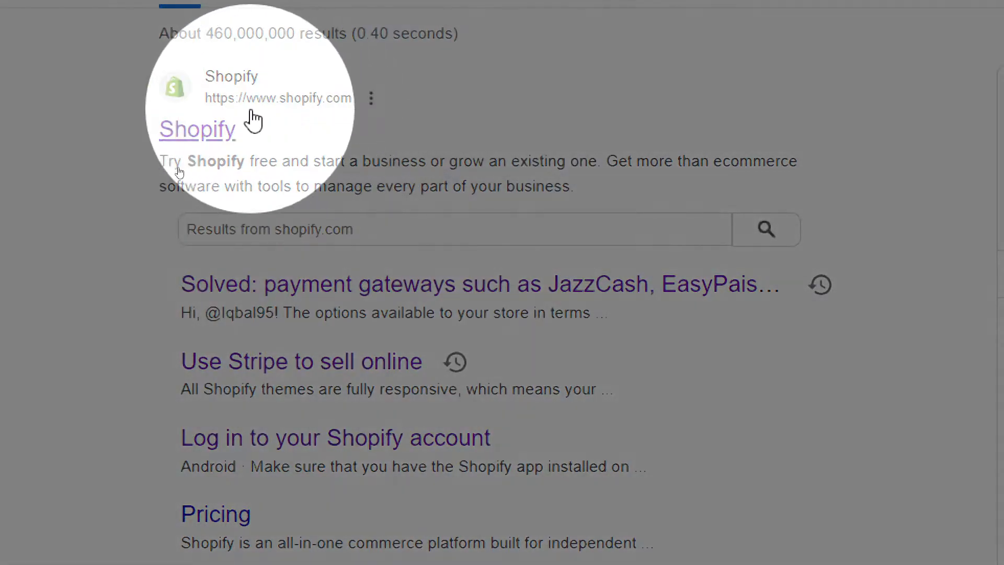
Log in to the Shopify admin from the search result, then switch to the roposo Google results
left_click(197, 129)
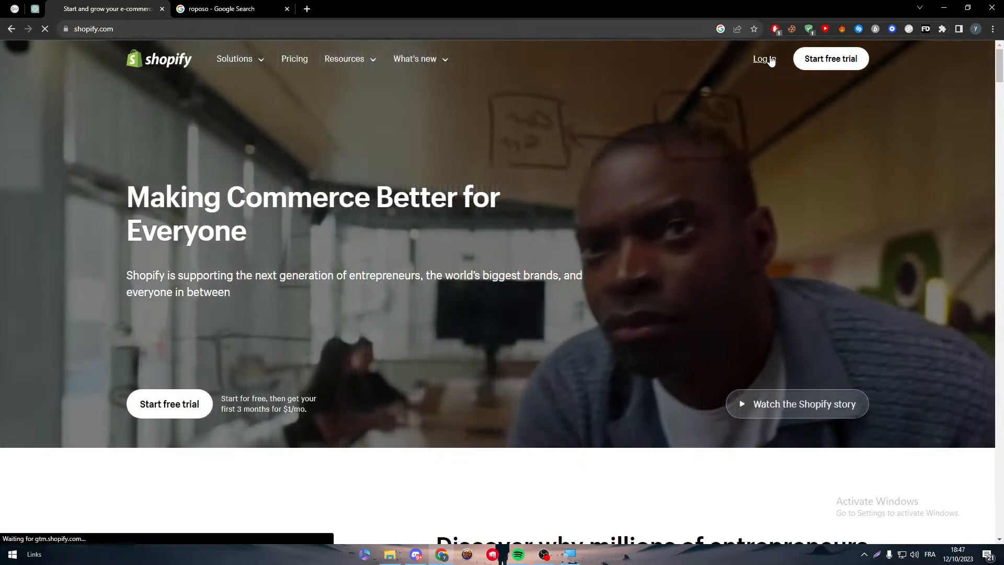
left_click(762, 59)
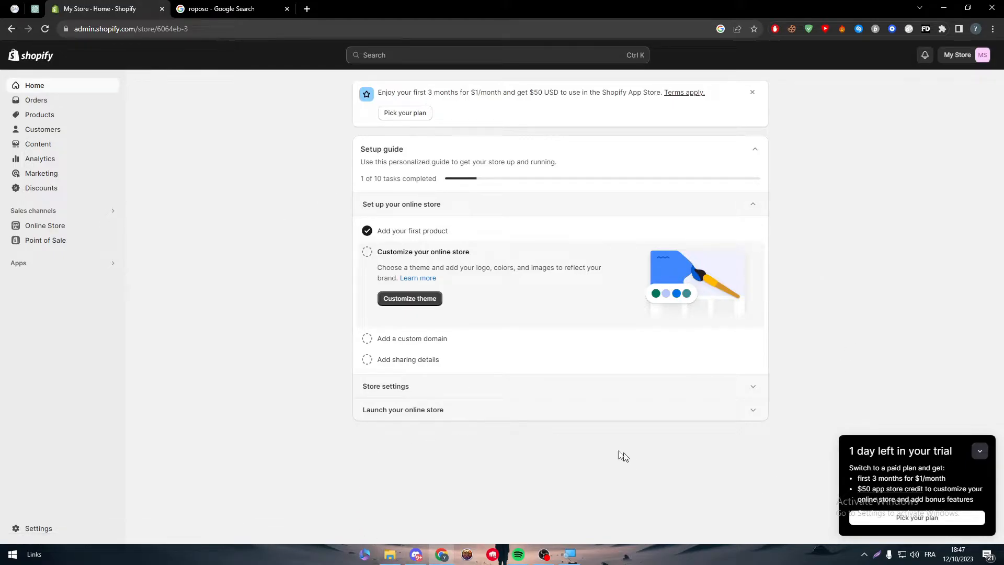
left_click(224, 8)
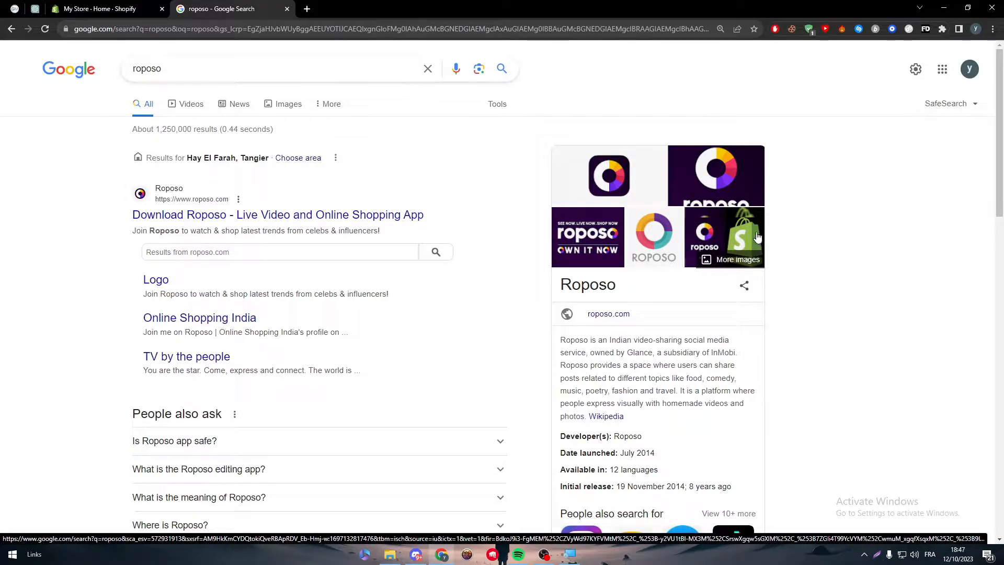
mouse_move(754, 234)
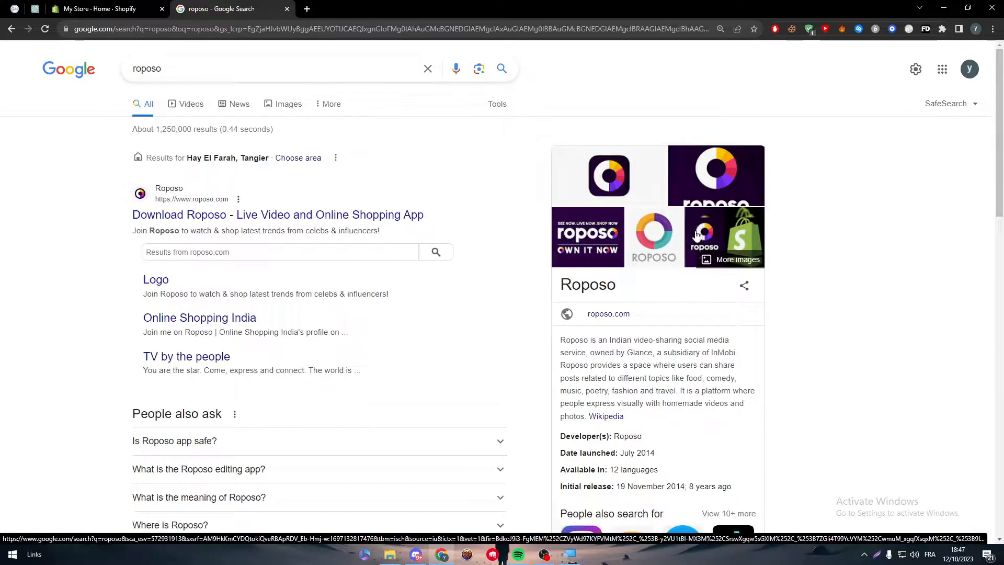
From the store admin, go through Apps > All recommended apps to the Shopify App Store
left_click(99, 9)
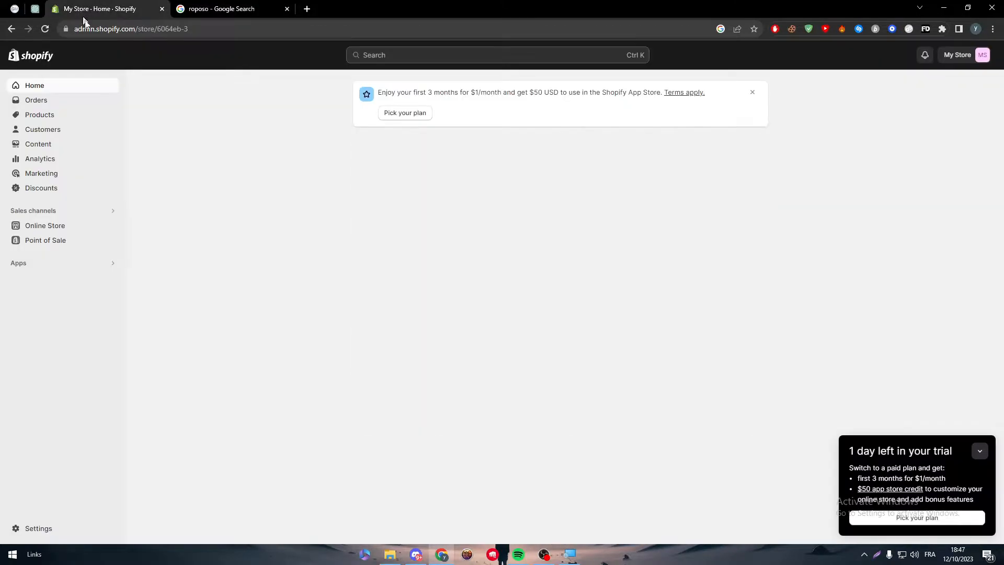
mouse_move(275, 164)
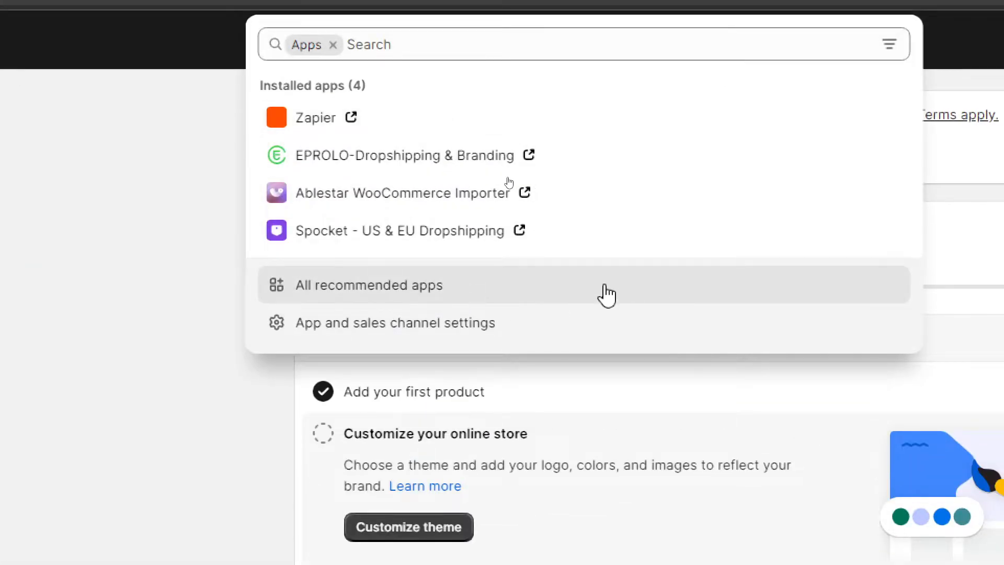
left_click(369, 285)
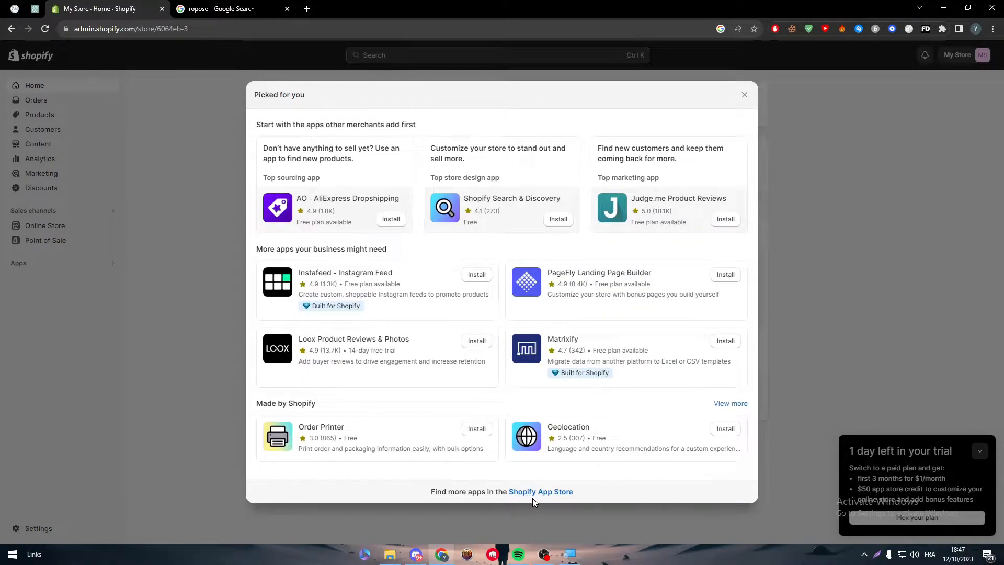
mouse_move(540, 492)
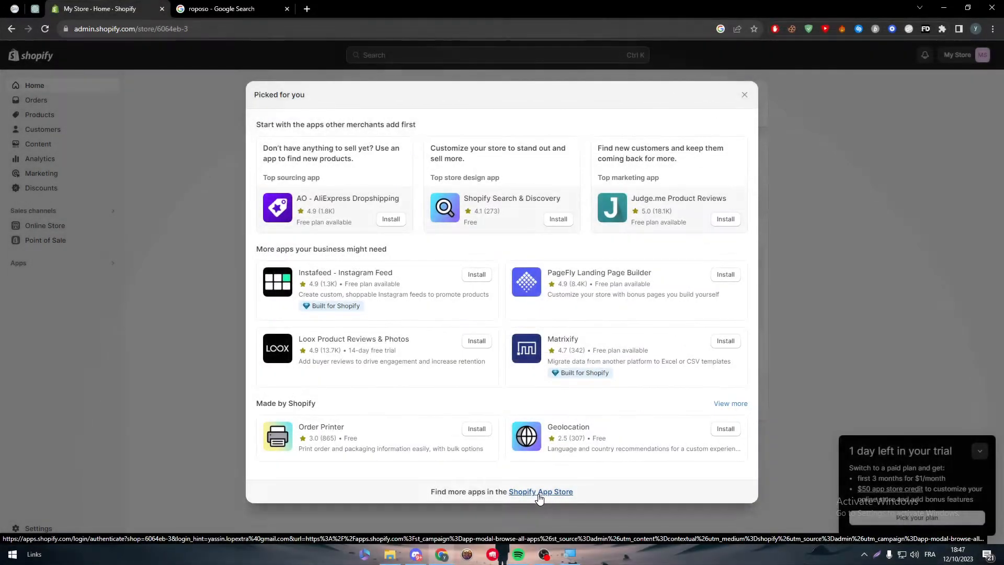
left_click(541, 492)
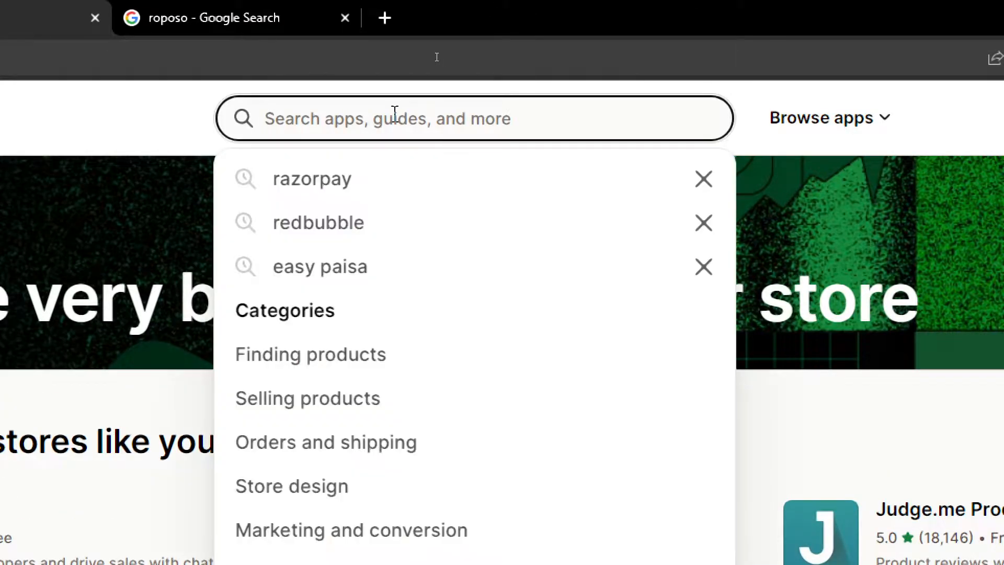
Search the App Store for 'roposo' and open the Roposo Clout Dropshipping app page
type("roposo")
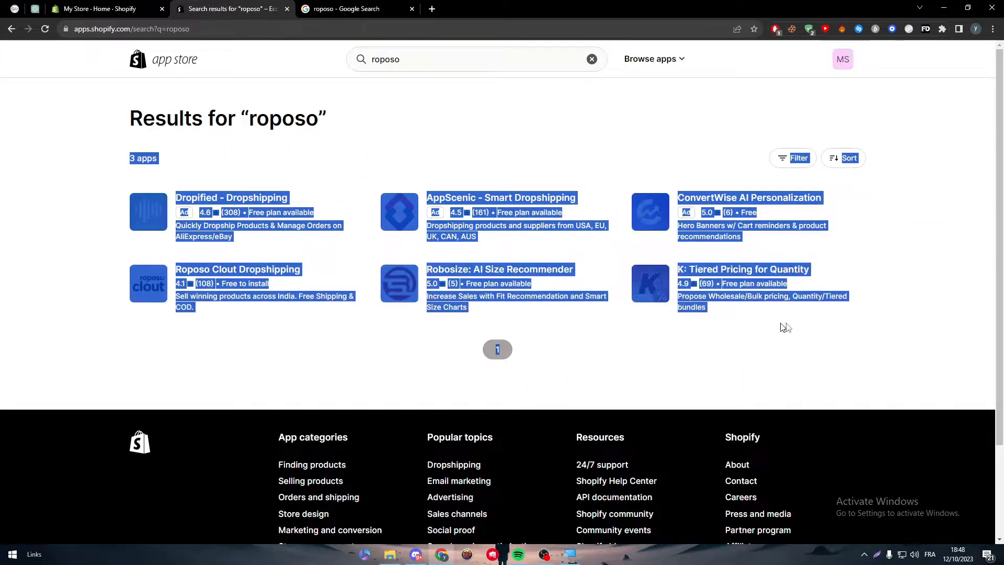
left_click(673, 148)
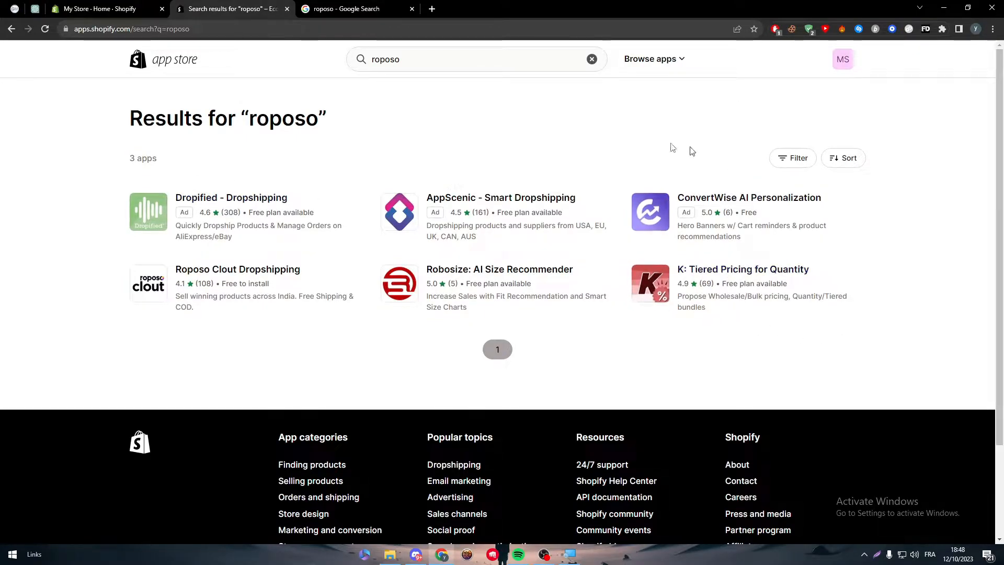
mouse_move(237, 268)
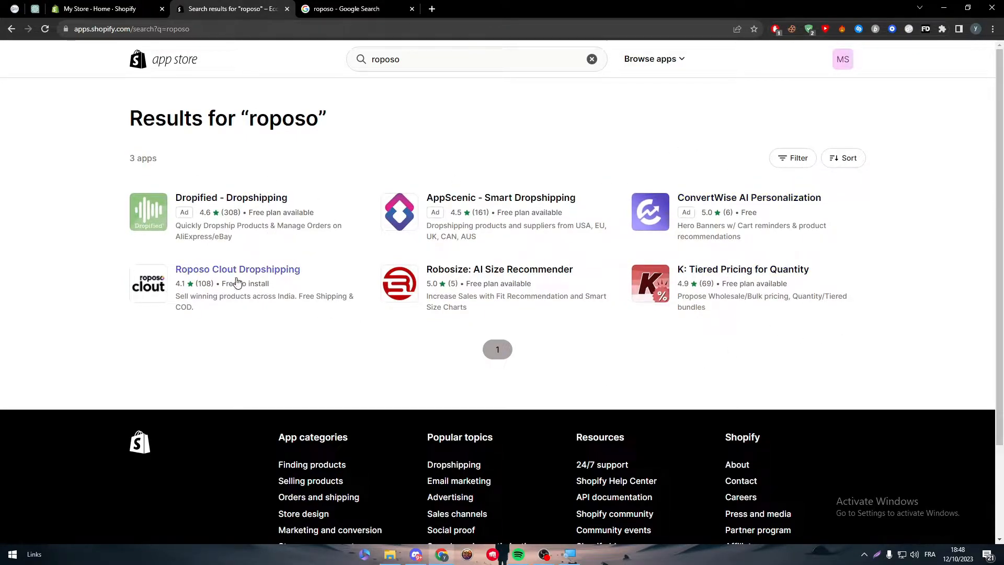
left_click(238, 269)
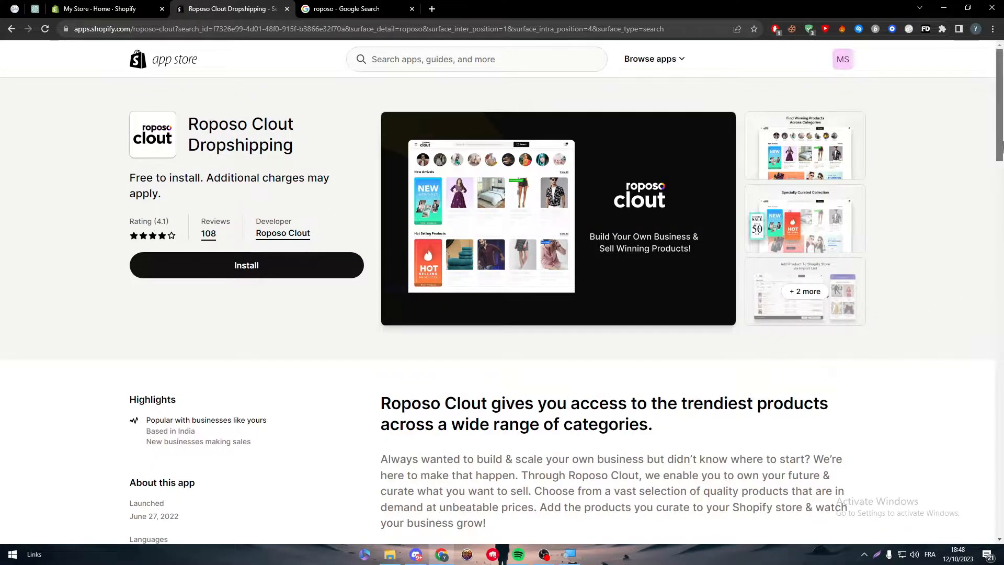
scroll("down", 3)
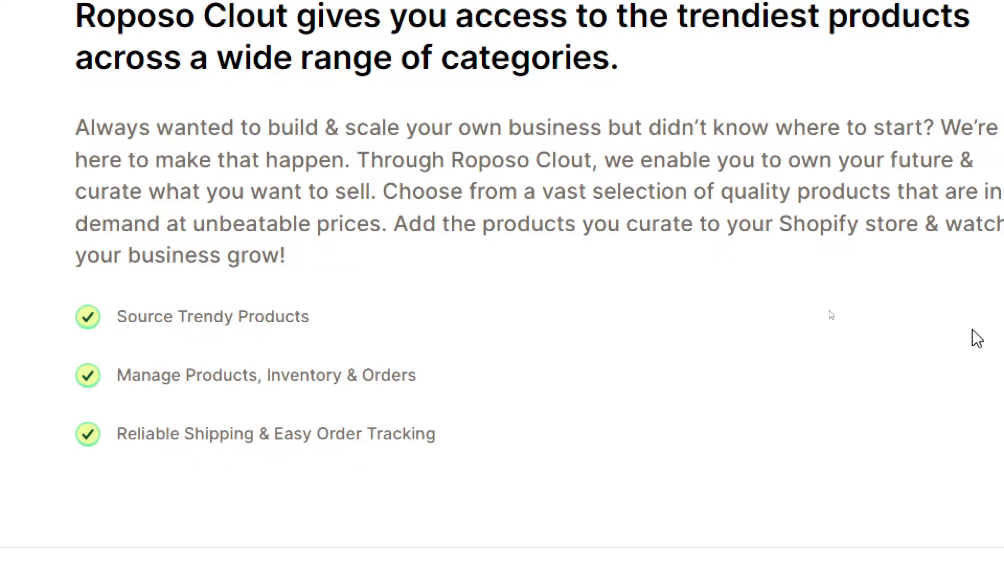
scroll("right", 3)
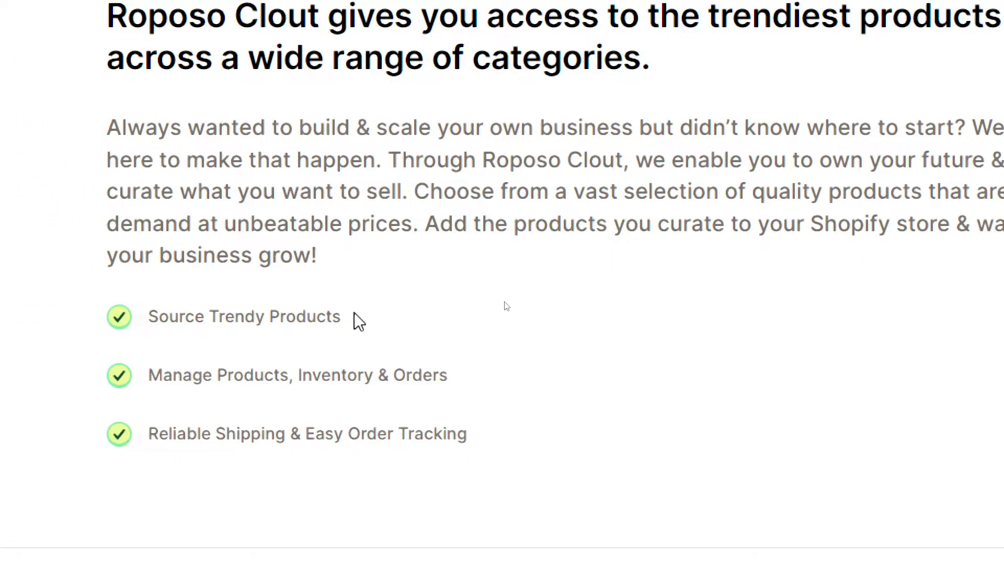
mouse_move(849, 276)
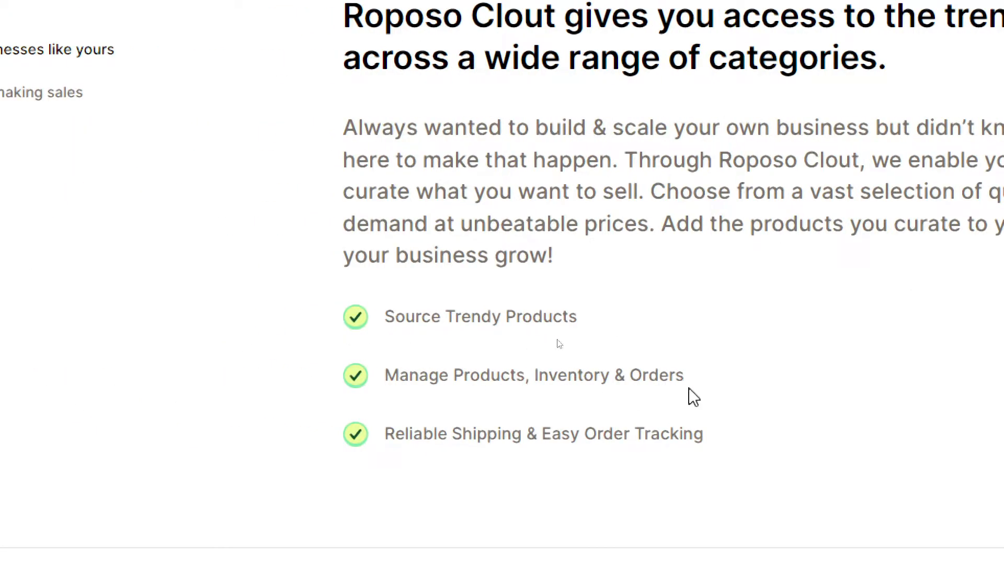
mouse_move(689, 441)
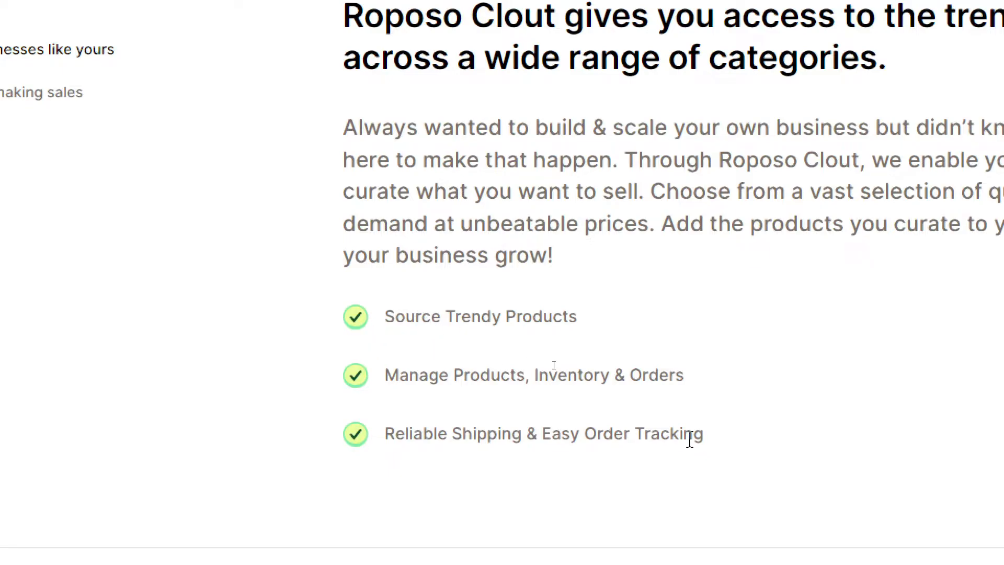
mouse_move(690, 428)
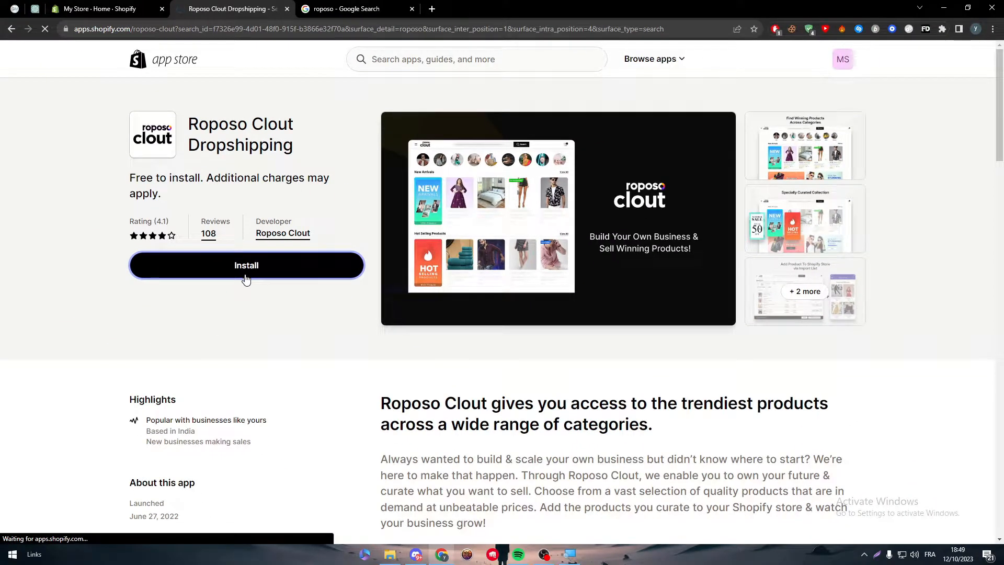
Install Roposo Clout Dropshipping, approving its access permissions, so its sign-in page appears
left_click(247, 264)
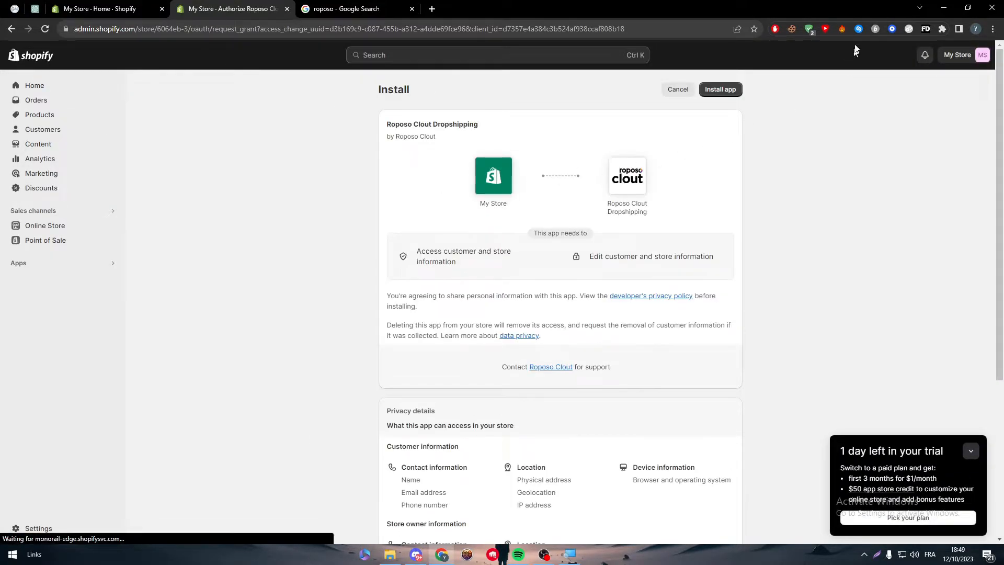
mouse_move(786, 75)
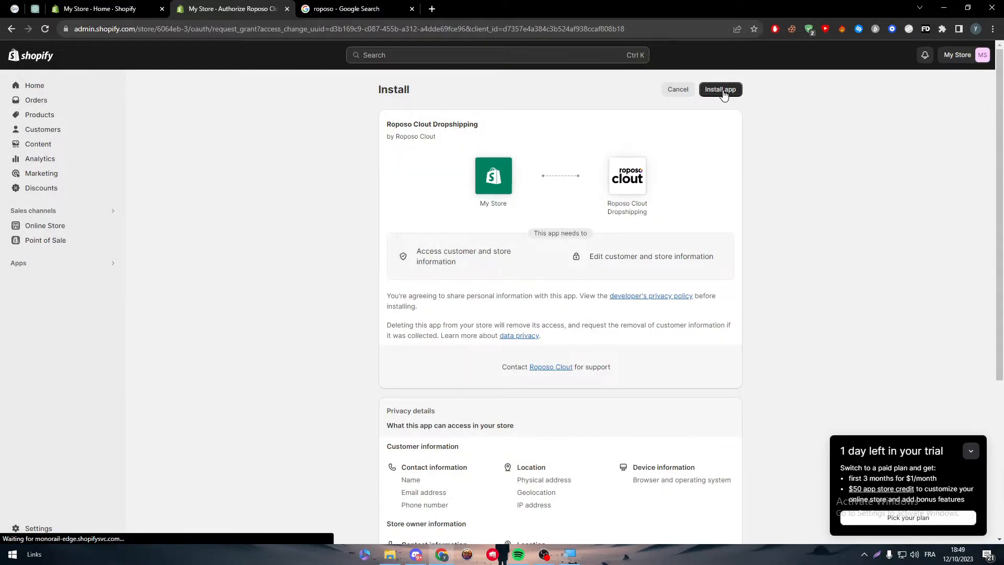
left_click(720, 89)
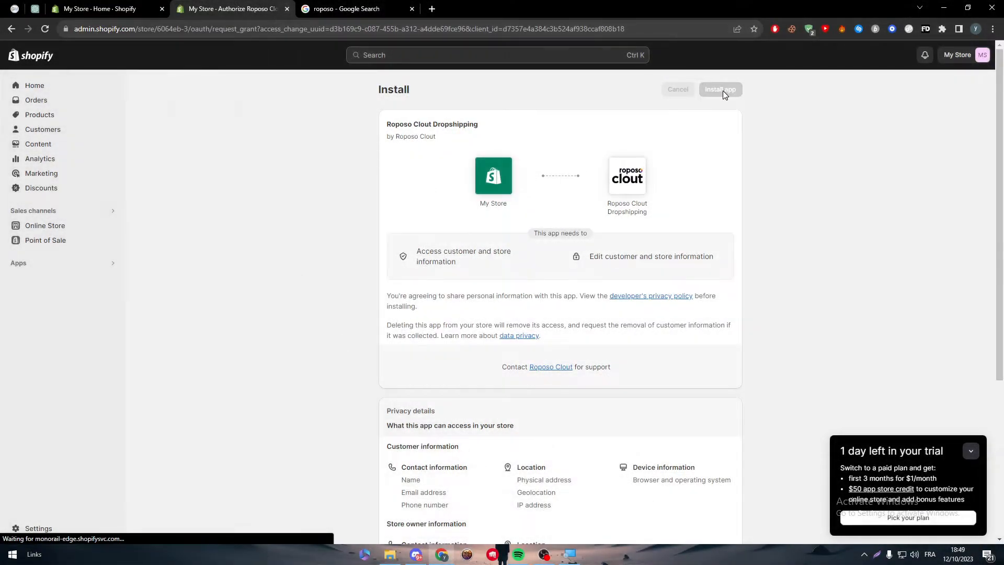
left_click(720, 89)
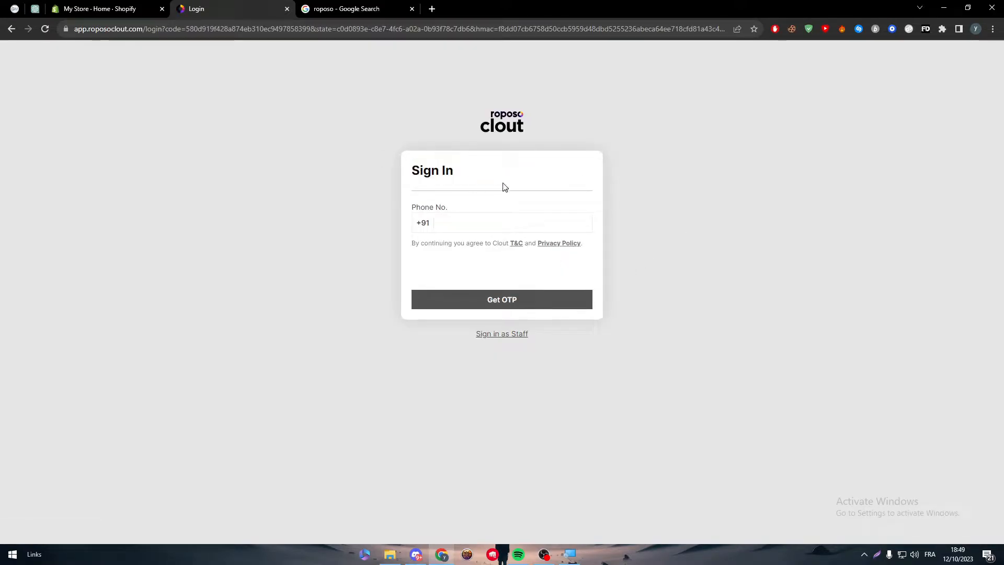
mouse_move(501, 333)
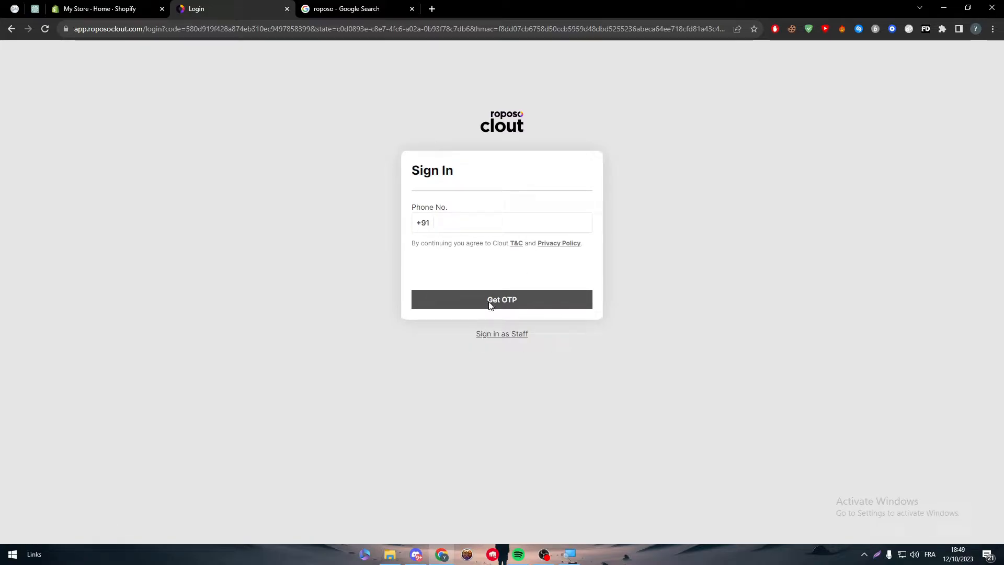
Request an OTP on the Roposo Clout sign-in, then return to the roposo Google results
left_click(356, 9)
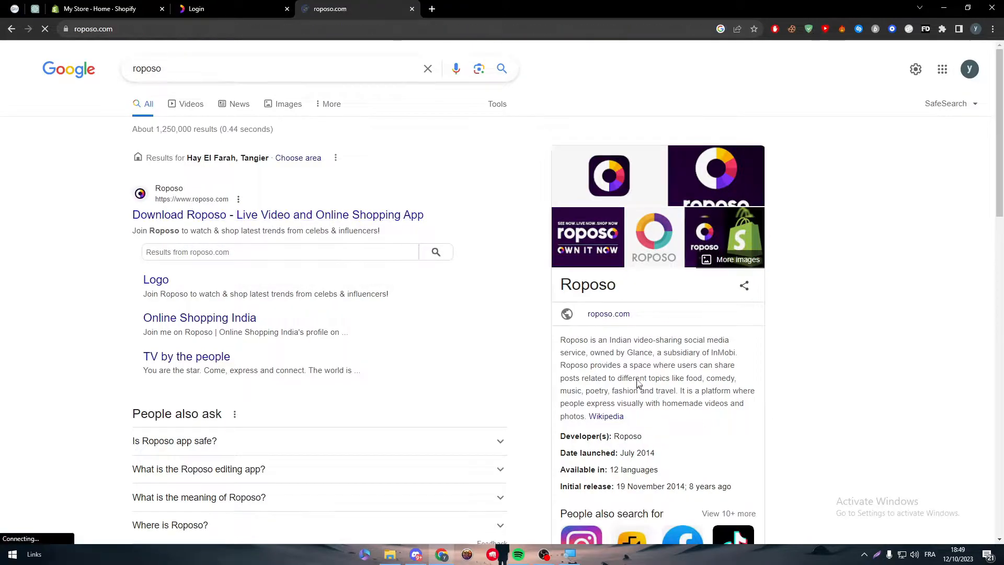
Visit the Roposo site and its Online Shopping India profile, then view Google Images results for roposo
left_click(277, 214)
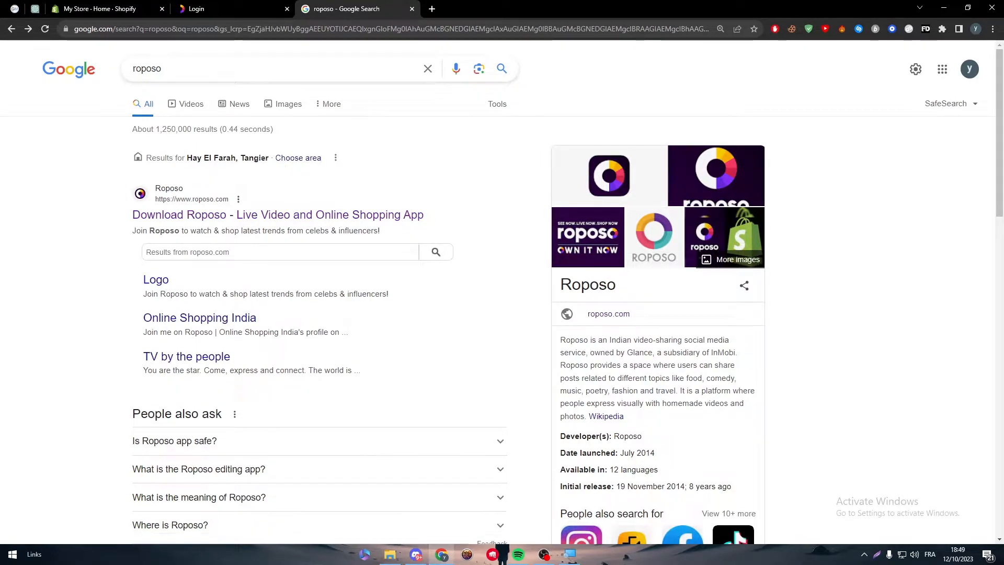
scroll("down", 3)
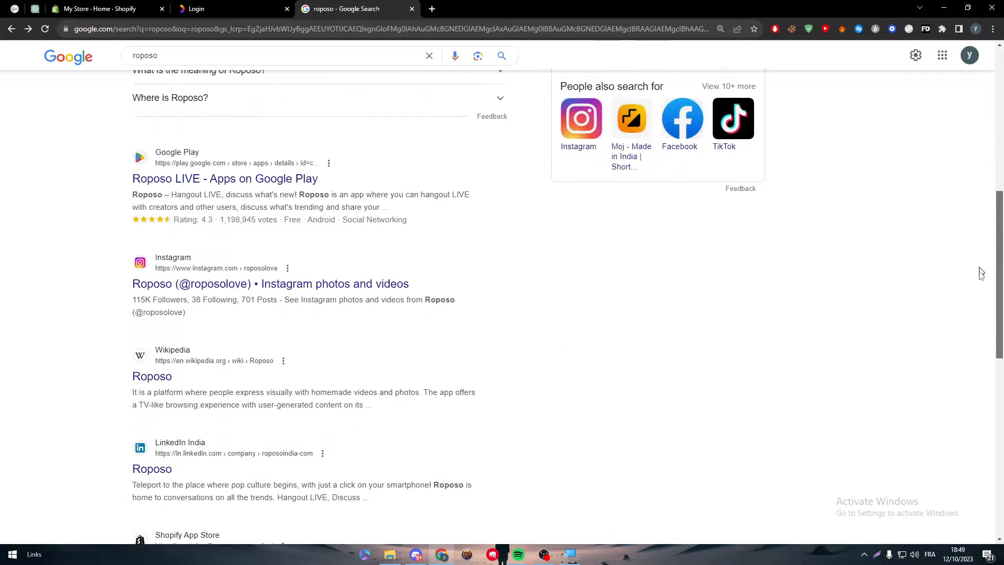
scroll("up", 3)
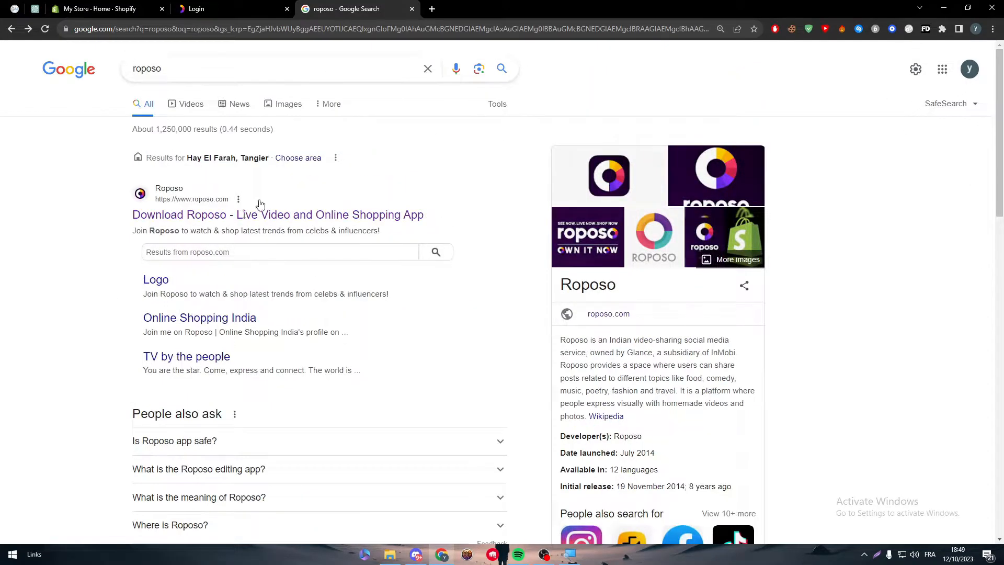
left_click(199, 318)
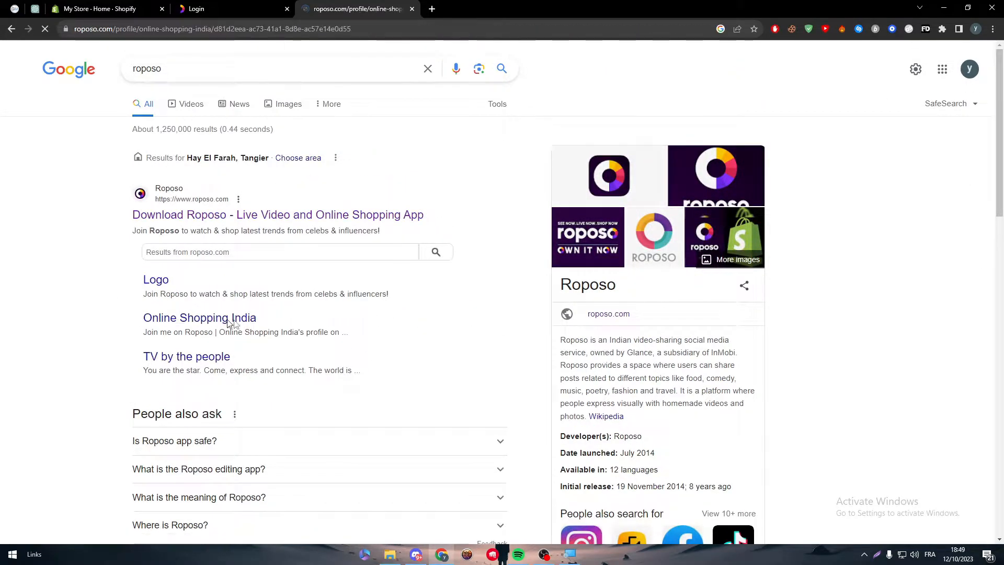
left_click(198, 318)
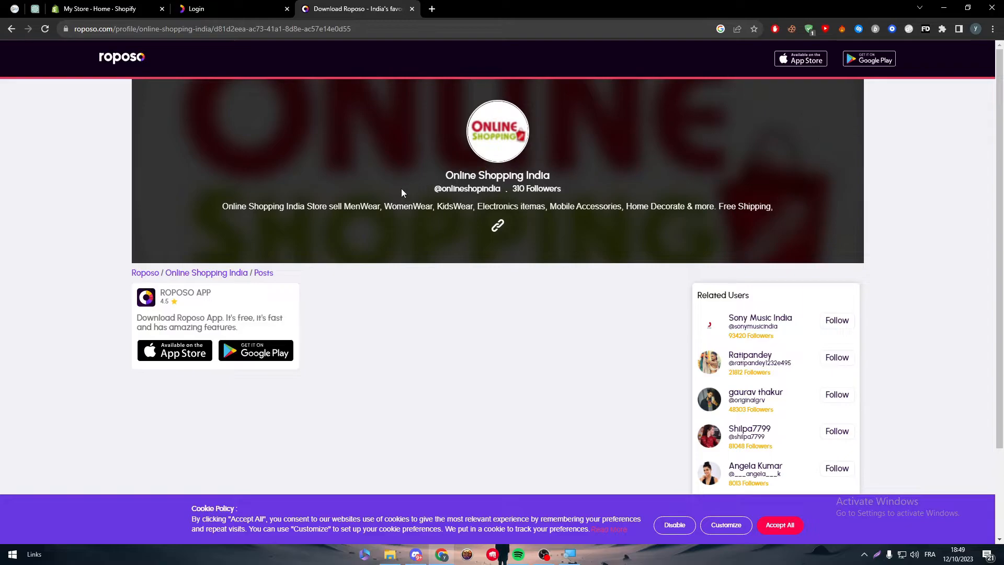
double_click(496, 174)
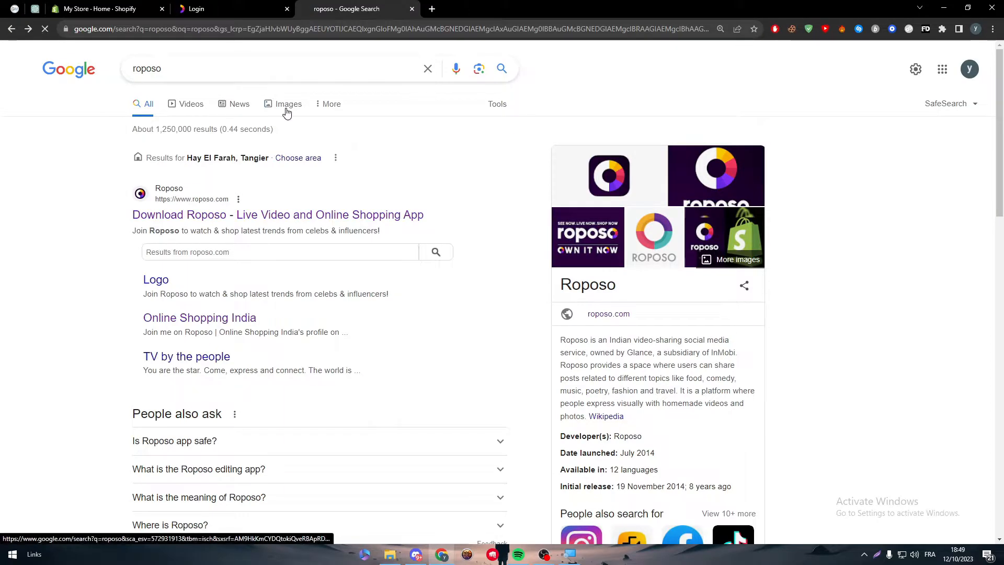
left_click(289, 104)
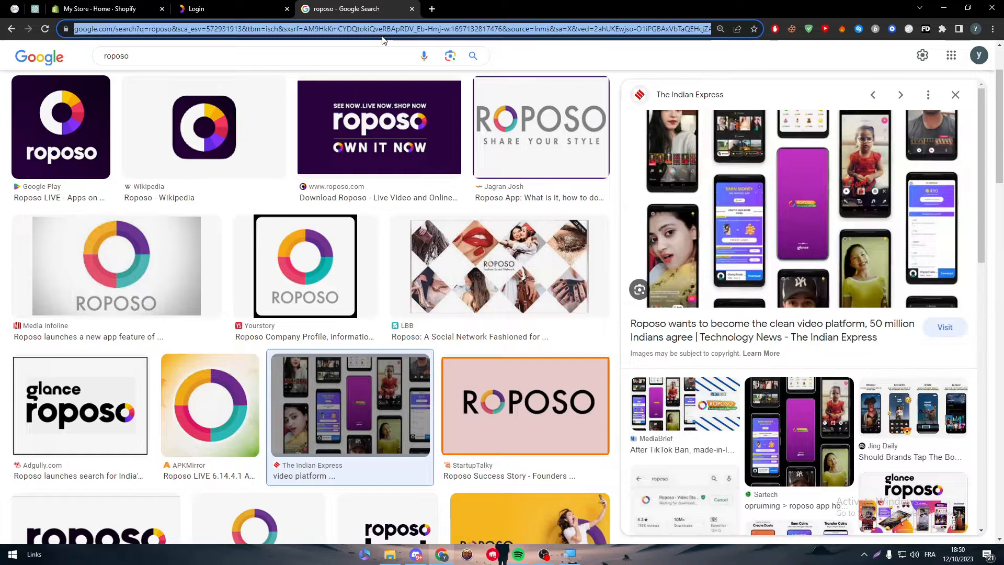
Search 'fake number', check SMS-Man's receive-SMS page, then browse the 5sim.net home page
type("fake number")
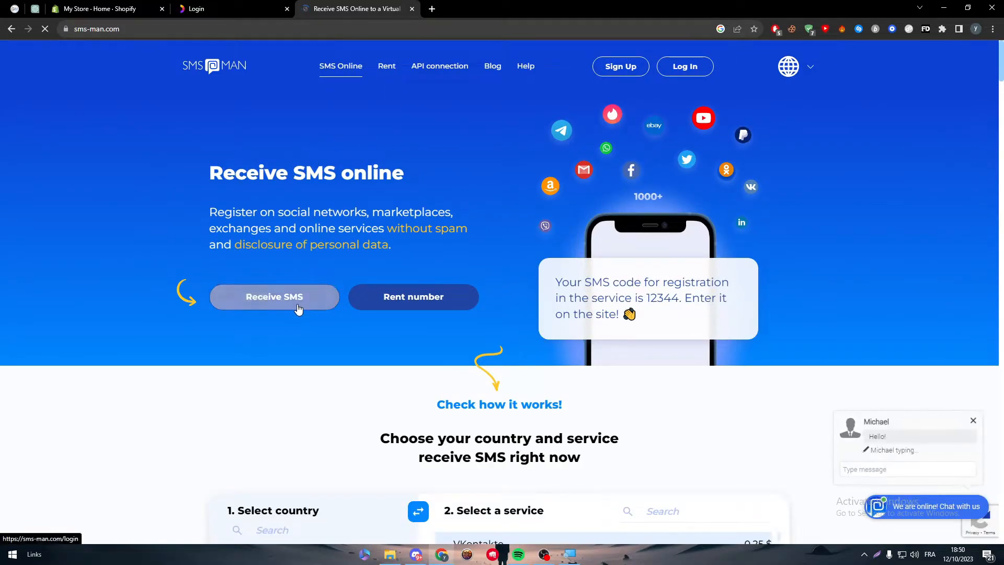
left_click(684, 66)
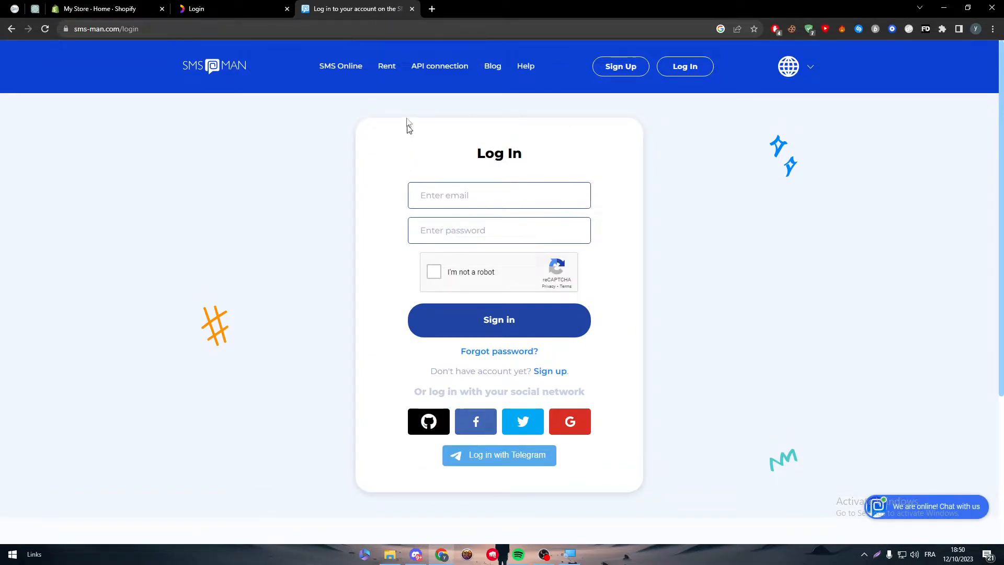
type("5sim.net")
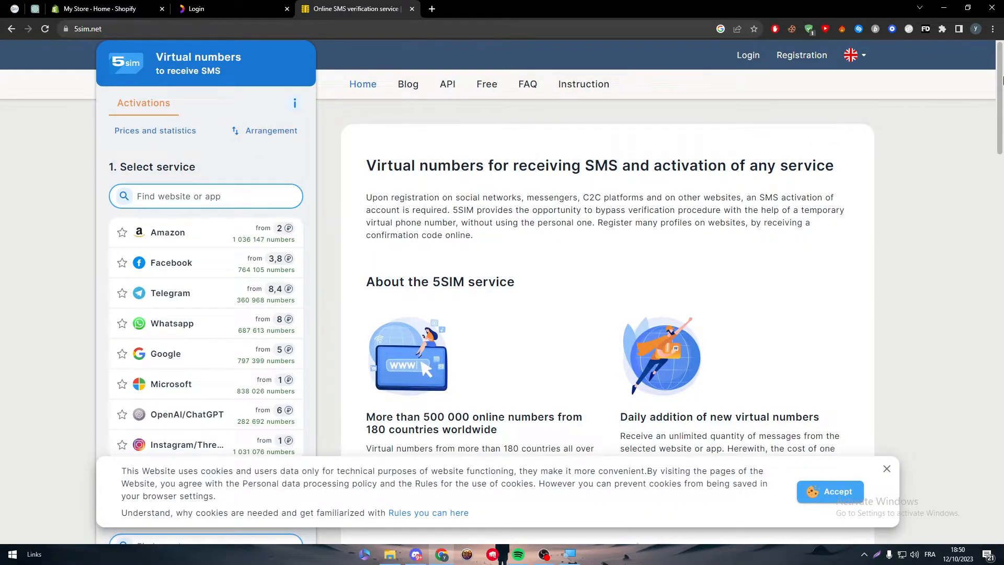
mouse_move(941, 52)
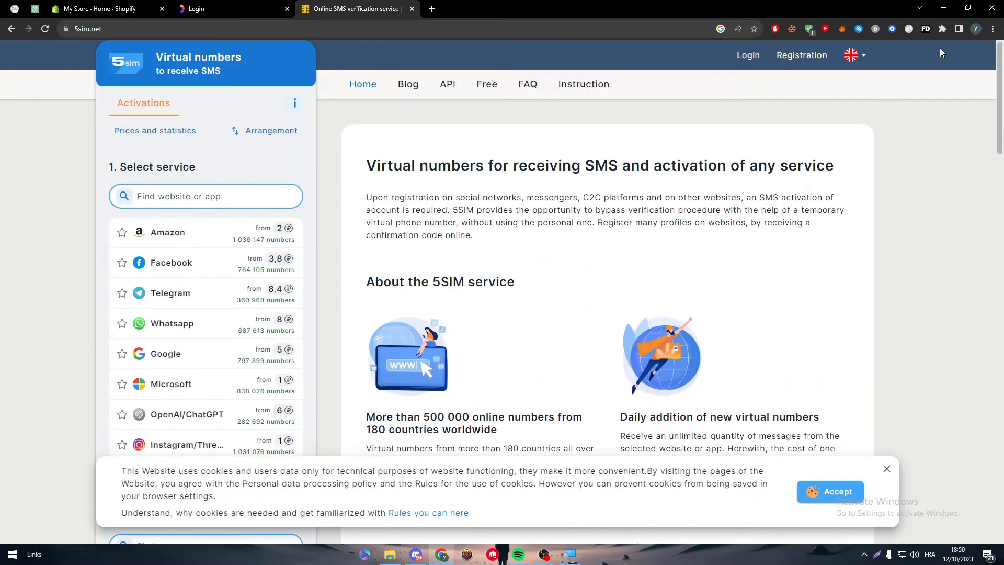
scroll("down", 3)
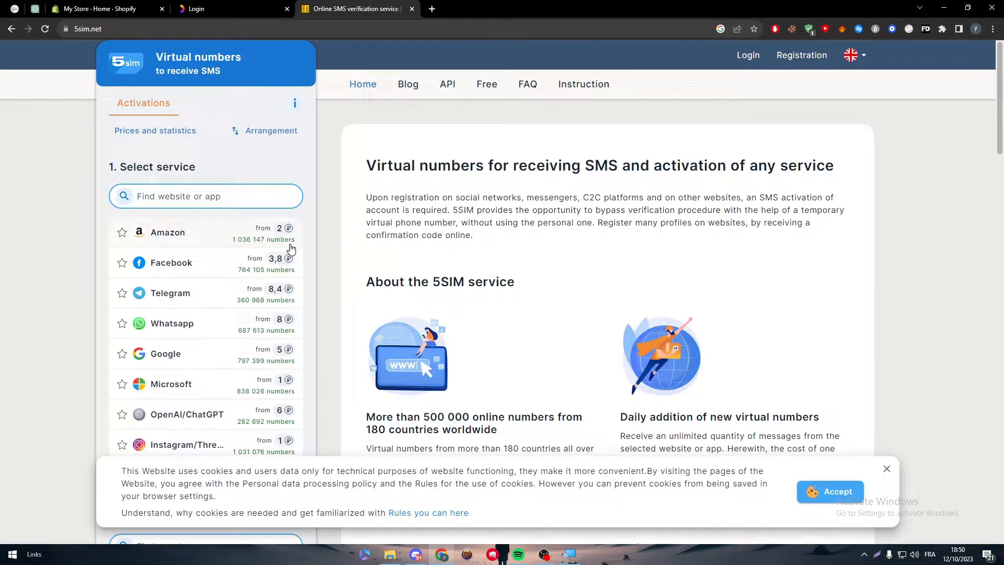
mouse_move(347, 274)
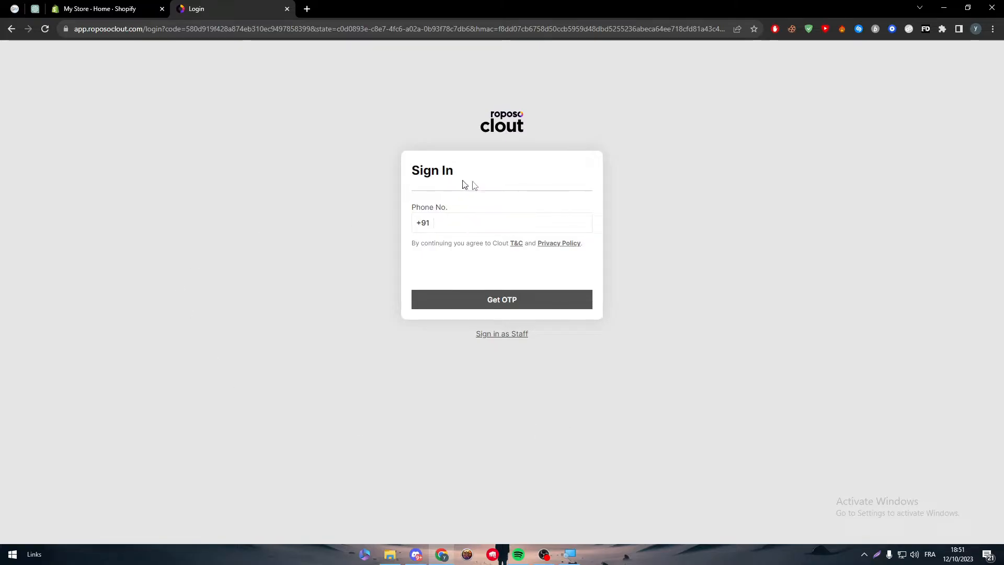
Switch the Roposo Clout login to the staff email sign-in page
left_click(502, 333)
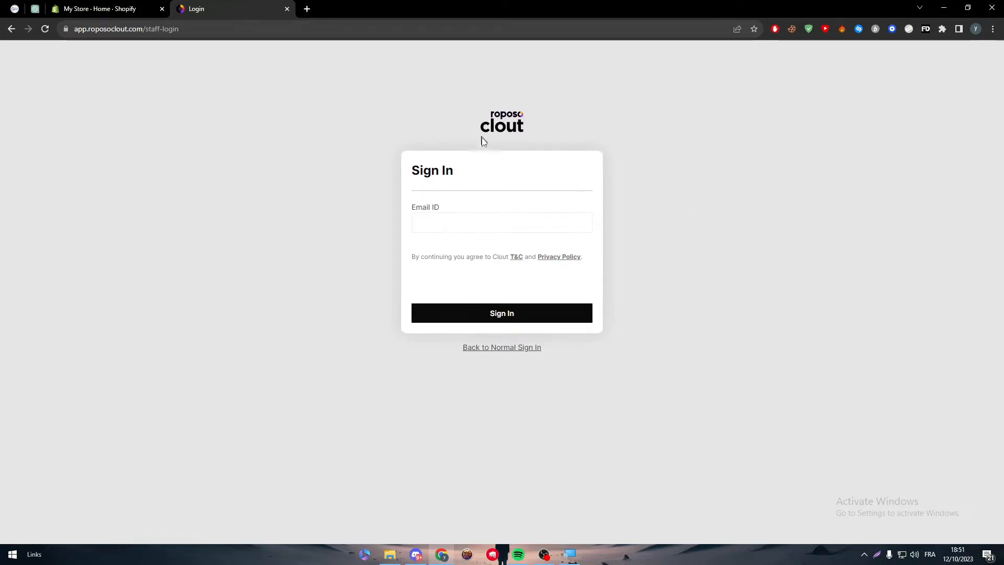
mouse_move(307, 6)
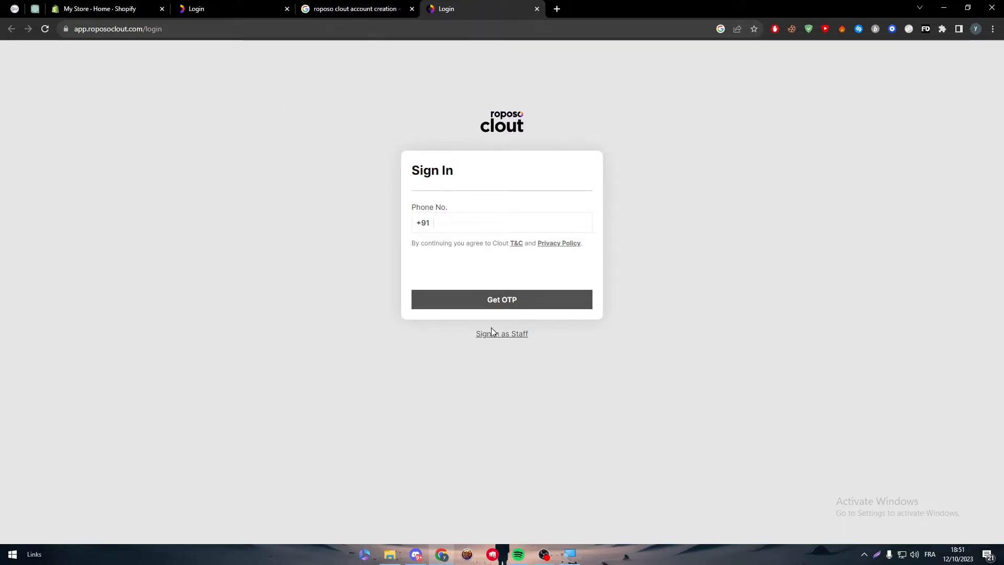
Browse the Roposo Clout account-creation search results, then return to the Shopify store home
left_click(501, 333)
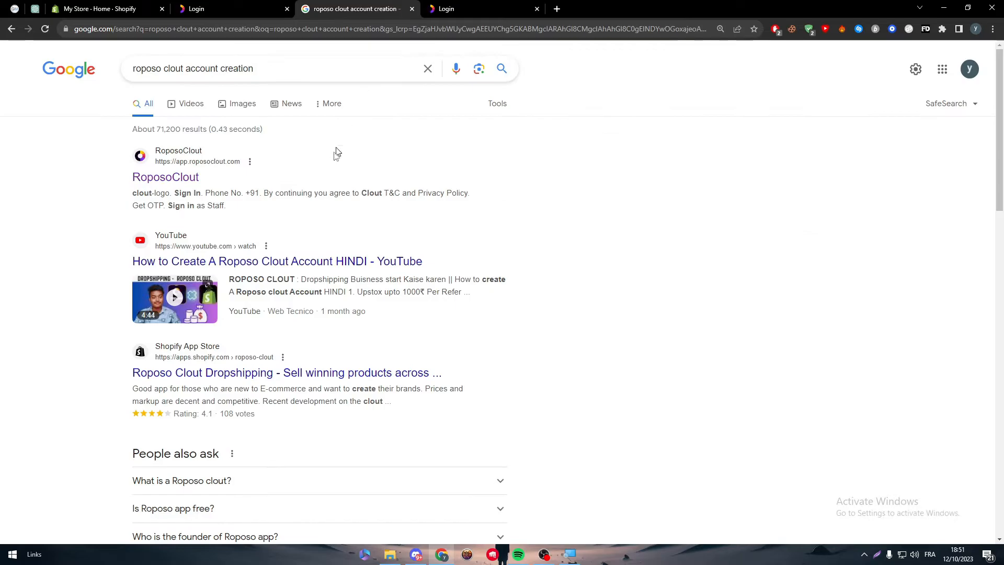
mouse_move(242, 103)
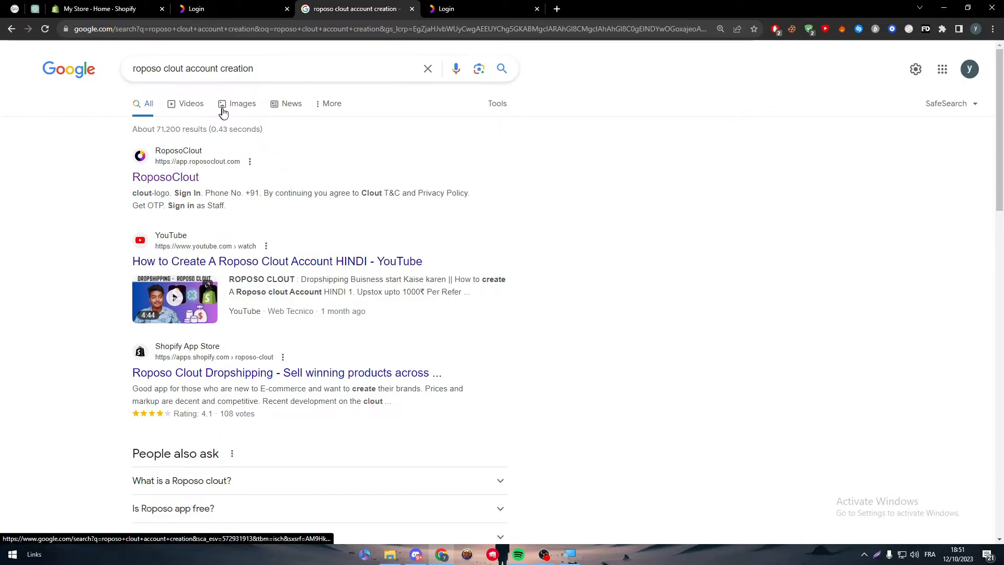
mouse_move(192, 377)
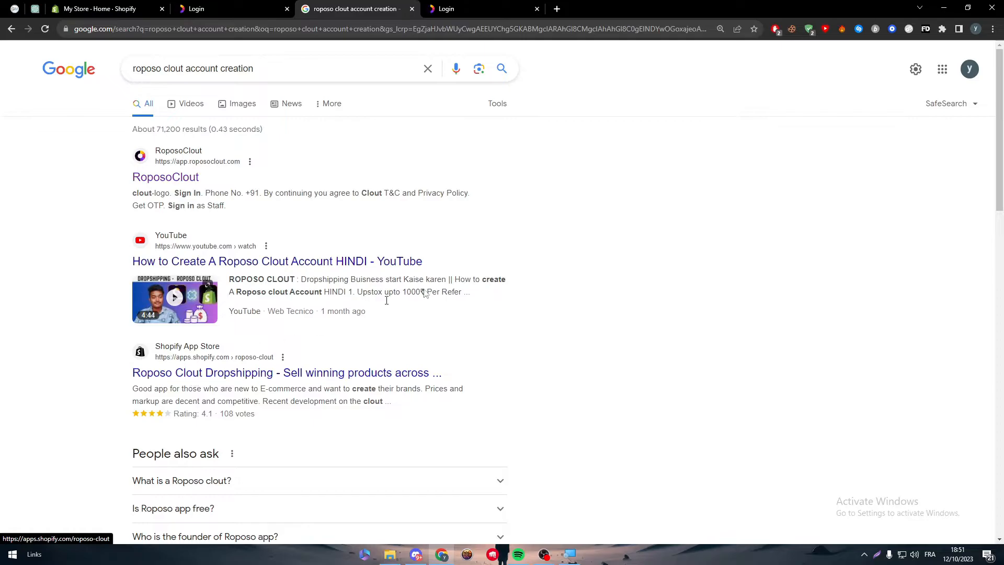
scroll("down", 3)
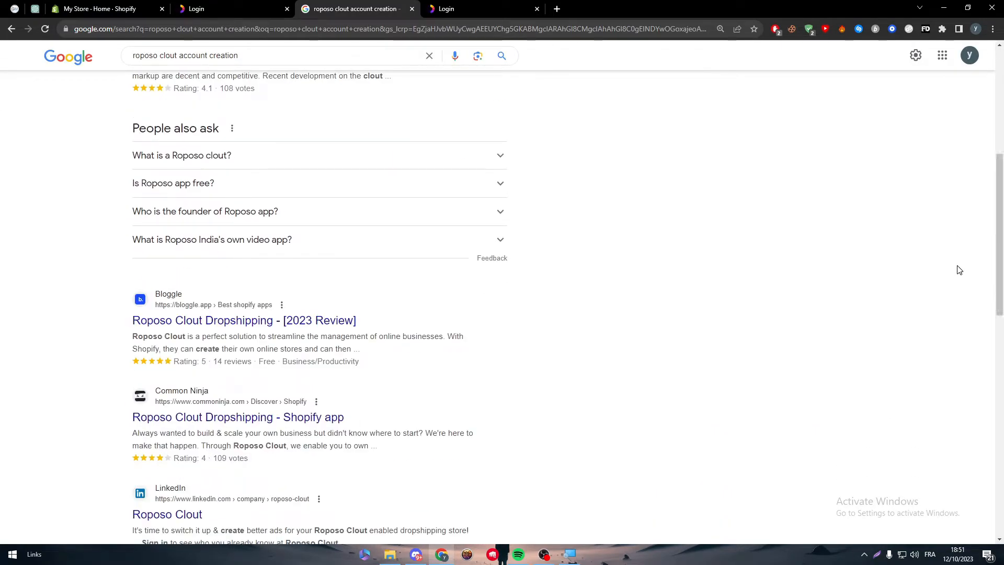
scroll("up", 3)
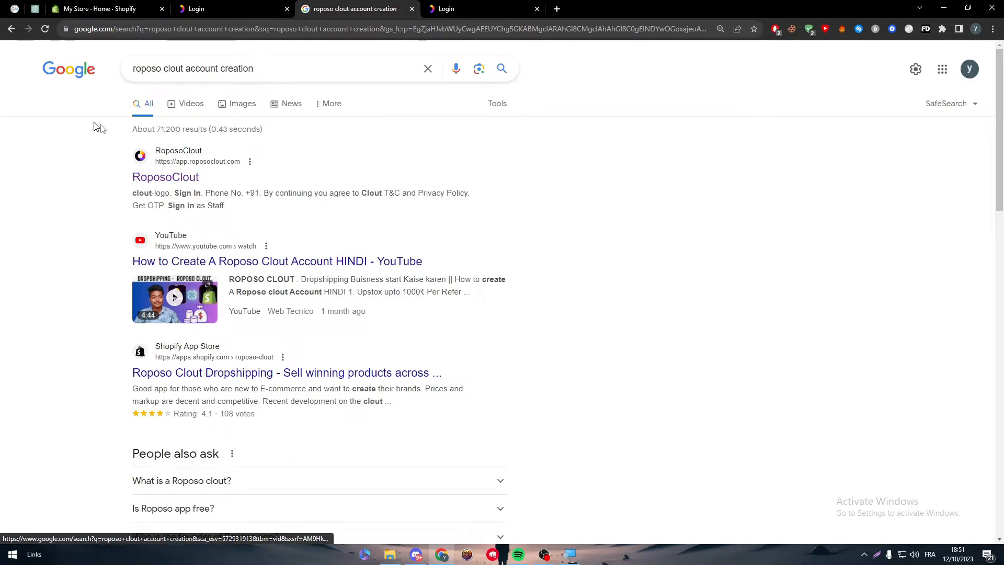
left_click(99, 9)
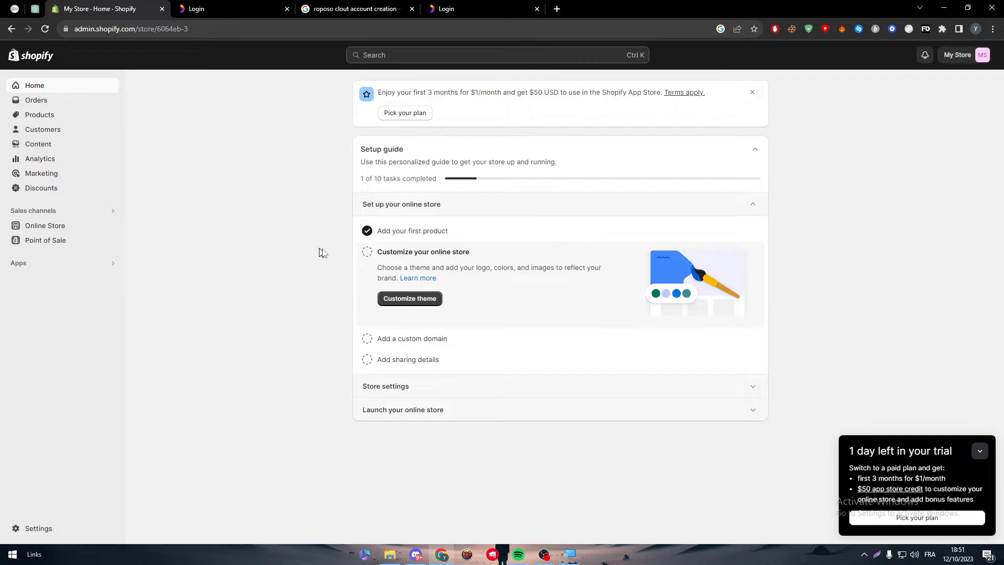
mouse_move(257, 262)
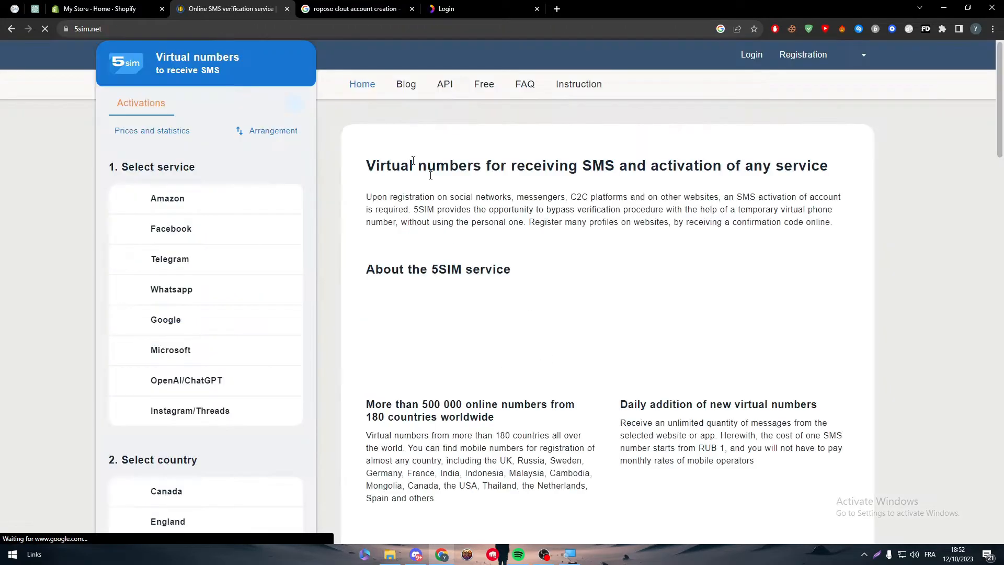
Accept the 5SIM cookie notice and scroll its home page down to the footer
scroll("down", 3)
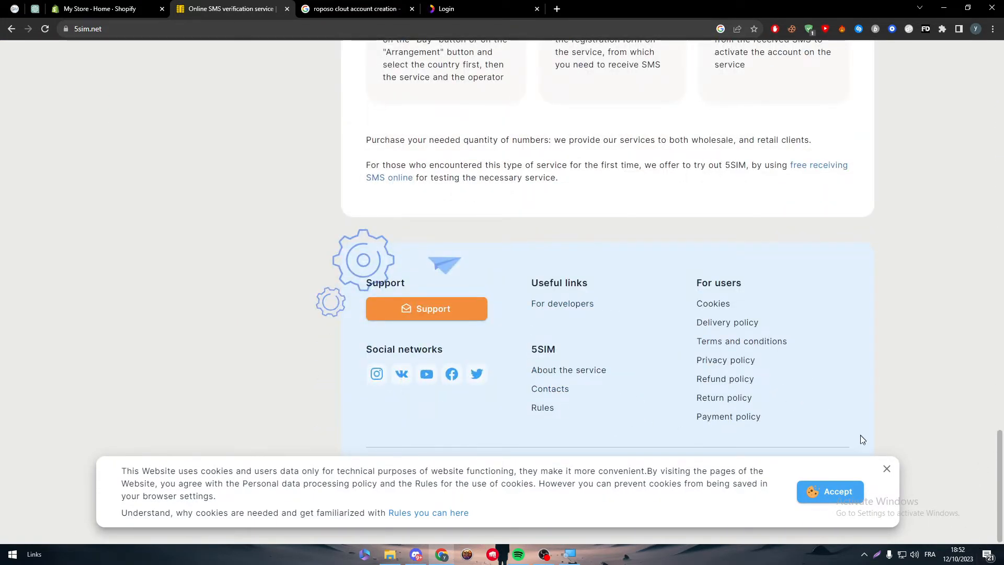
left_click(830, 491)
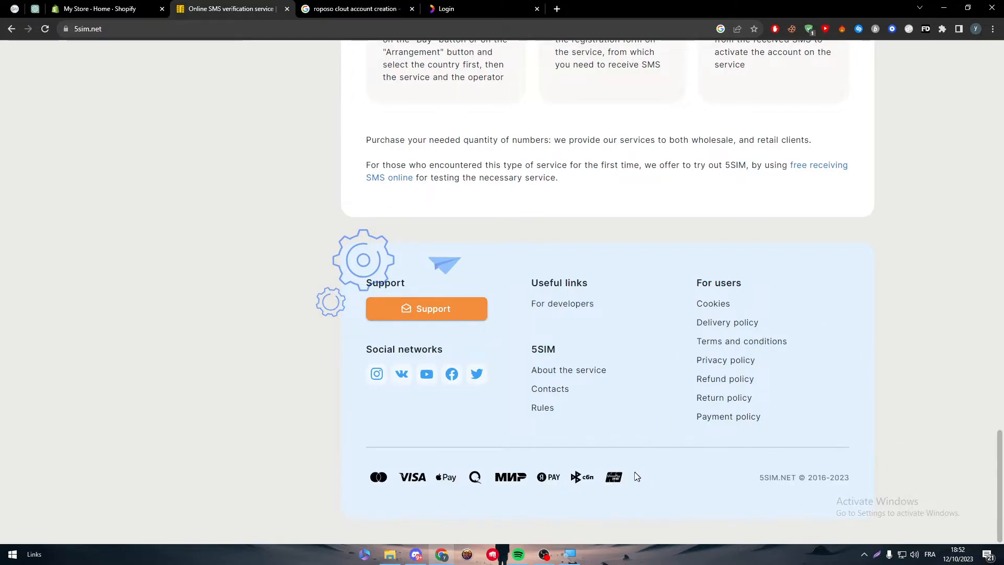
mouse_move(473, 477)
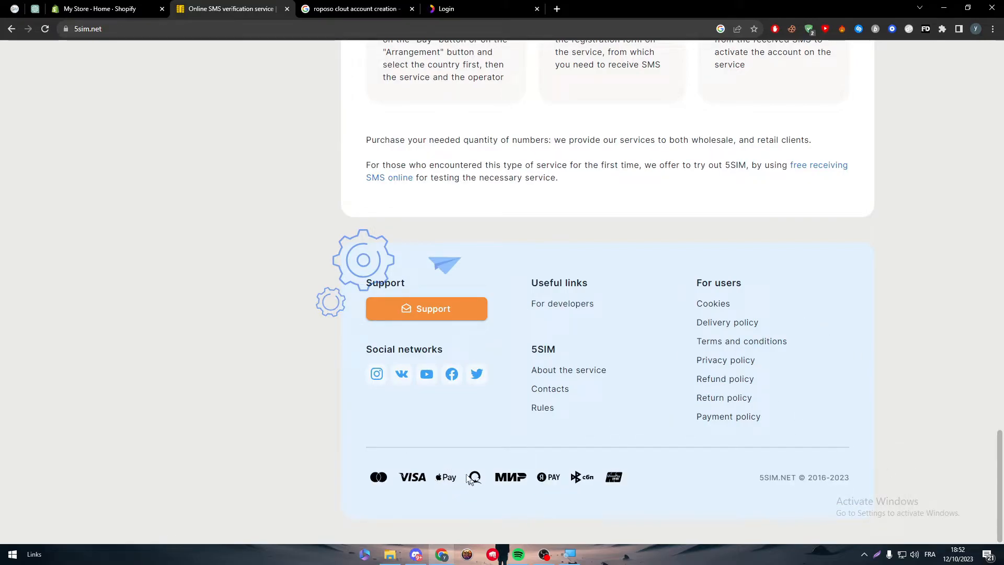
scroll("up", 3)
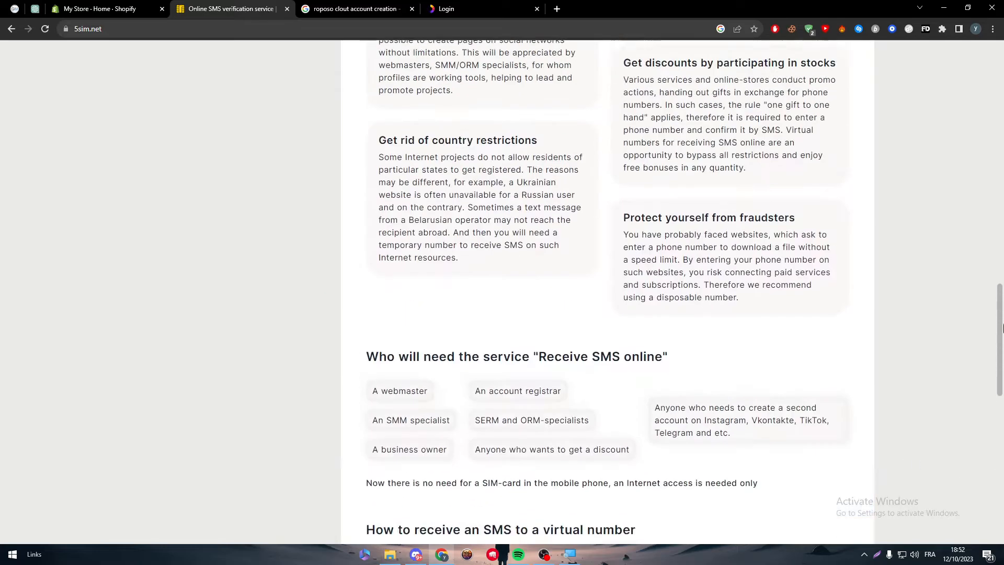
scroll("down", 3)
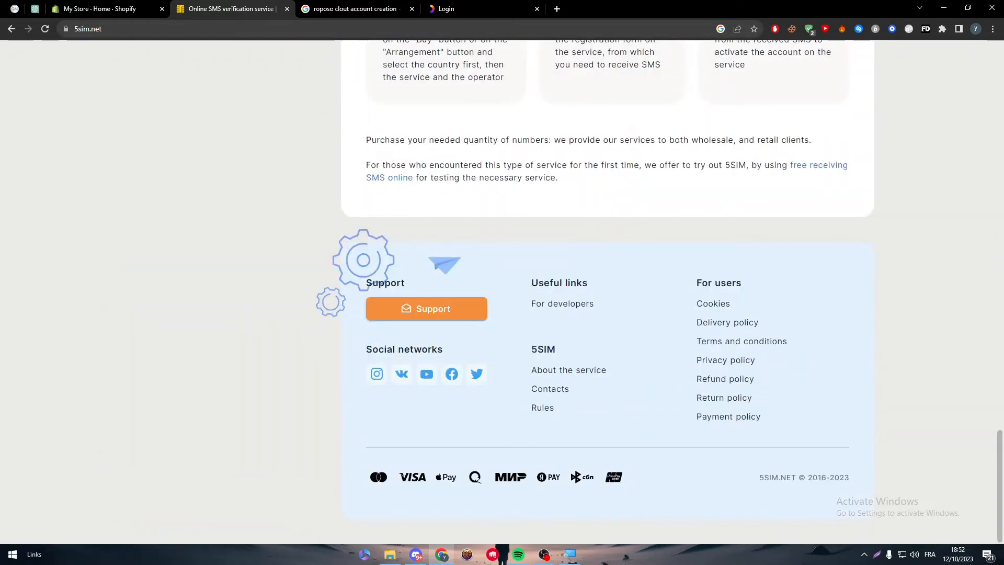
mouse_move(444, 485)
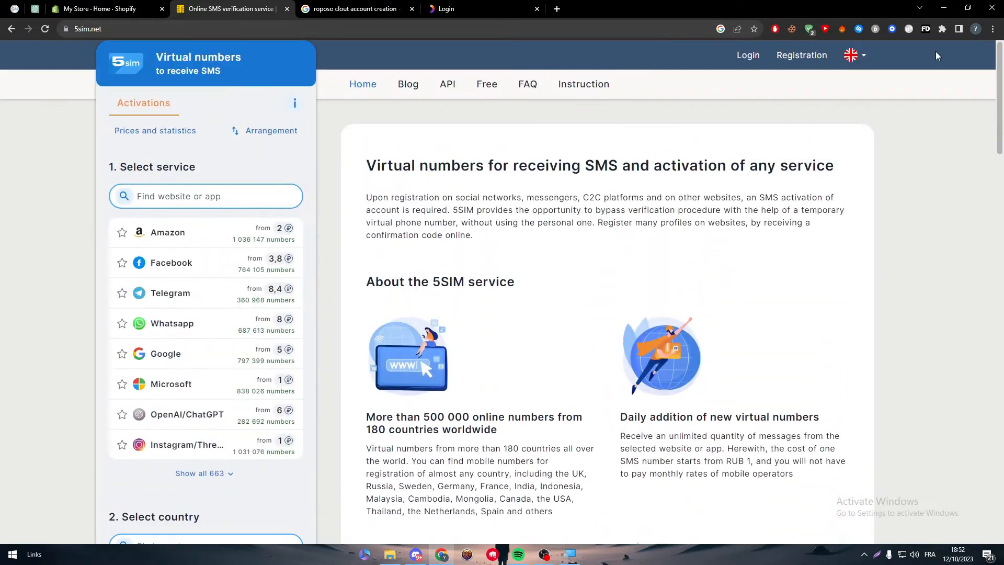
mouse_move(867, 231)
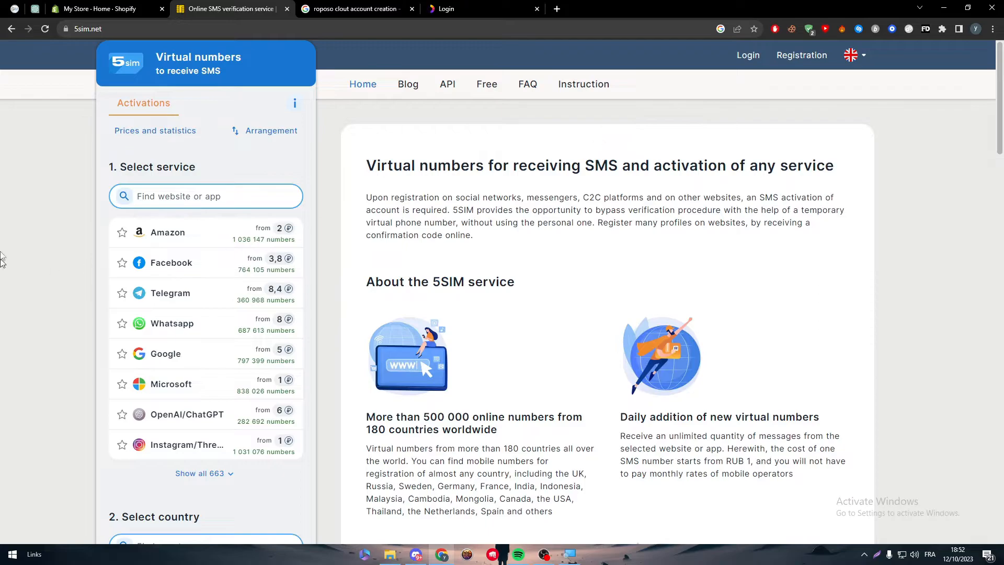
left_click(205, 196)
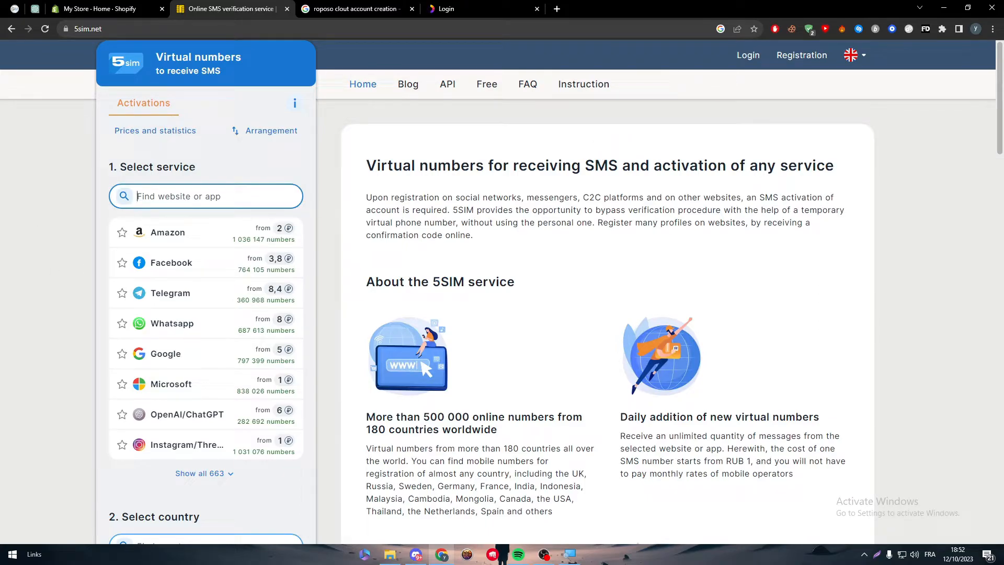
type("roposo")
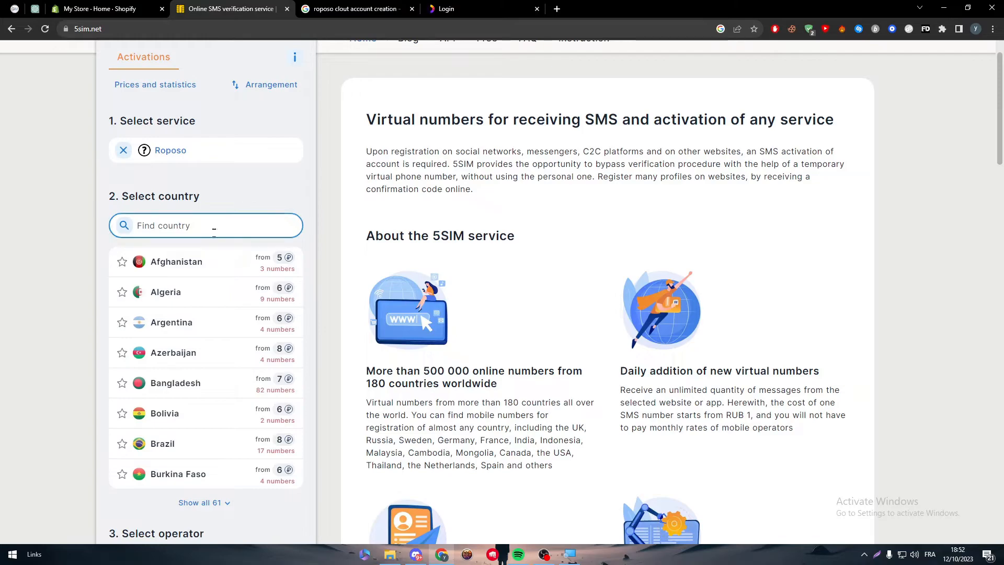
type("indi")
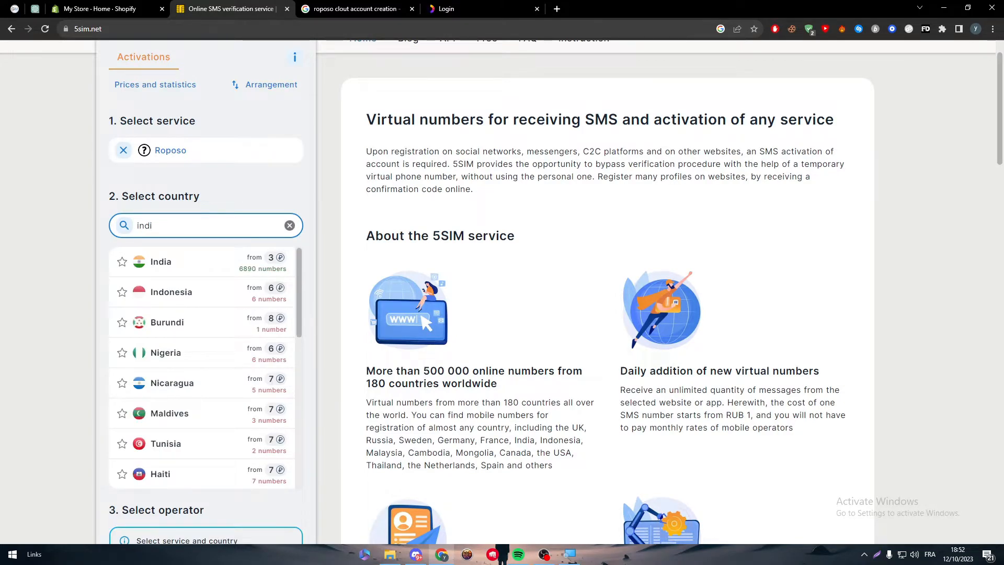
left_click(161, 261)
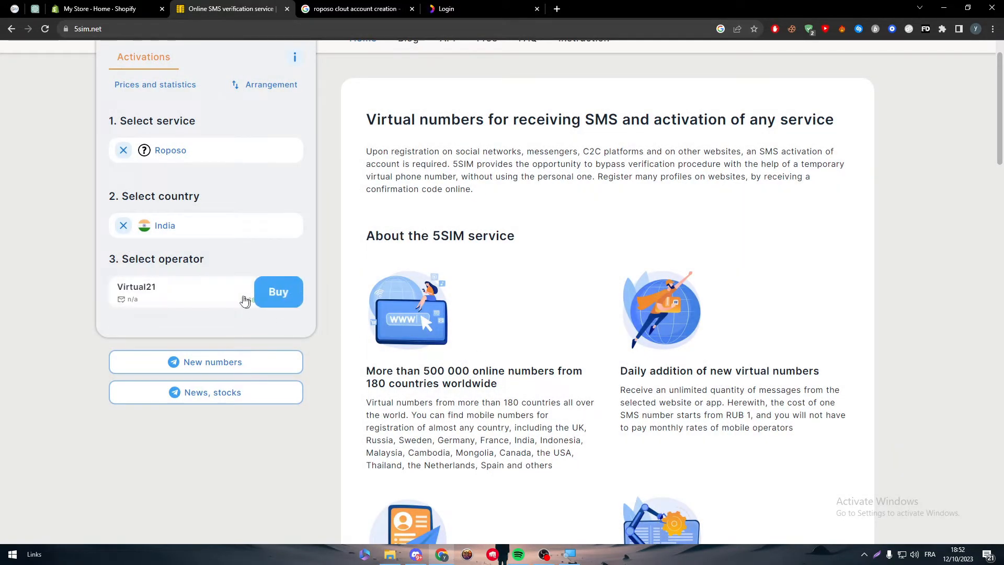
left_click(278, 292)
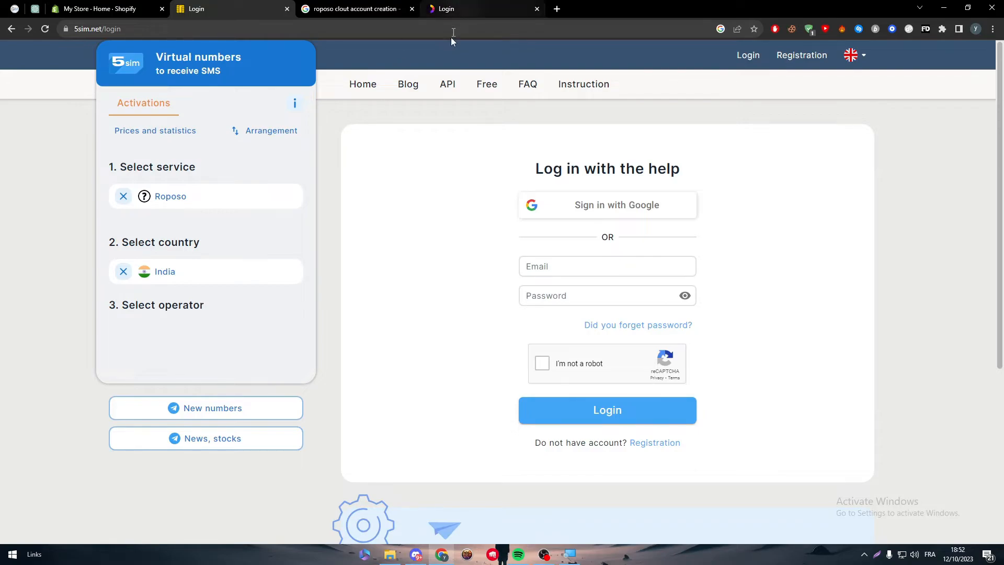
mouse_move(409, 276)
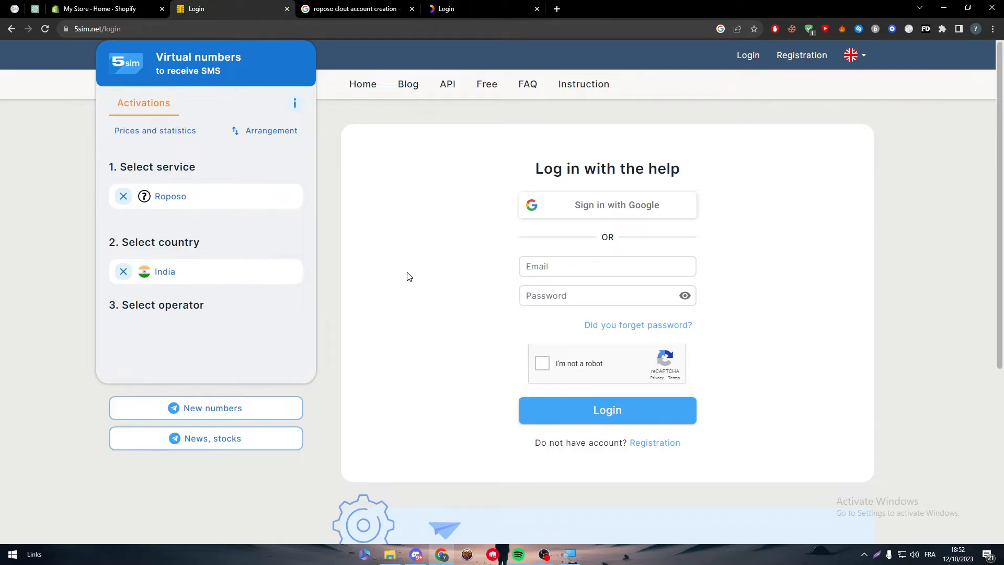
mouse_move(400, 275)
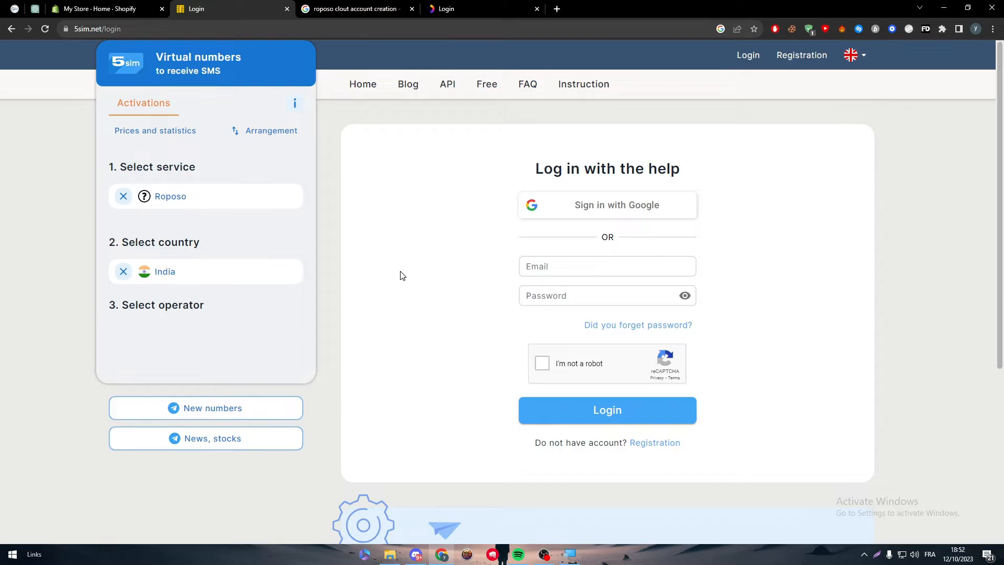
mouse_move(269, 37)
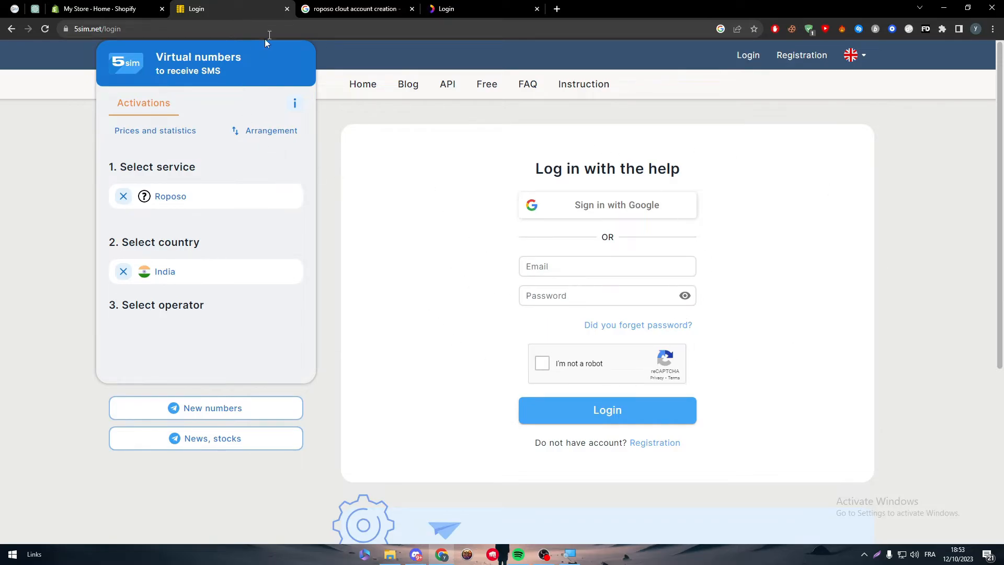
Close the 5SIM and Roposo Clout search tabs, leaving the Shopify admin home showing
left_click(230, 8)
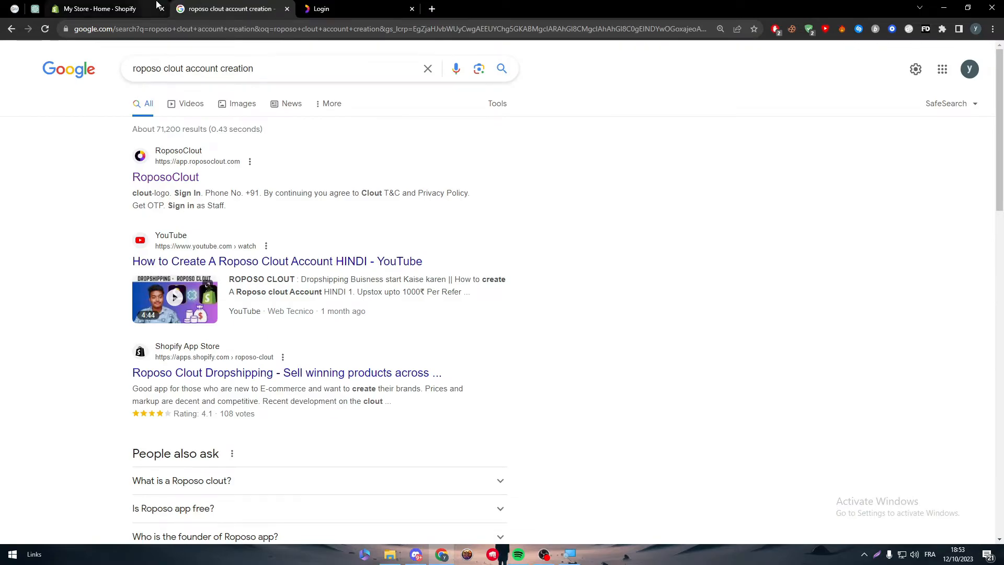
left_click(96, 9)
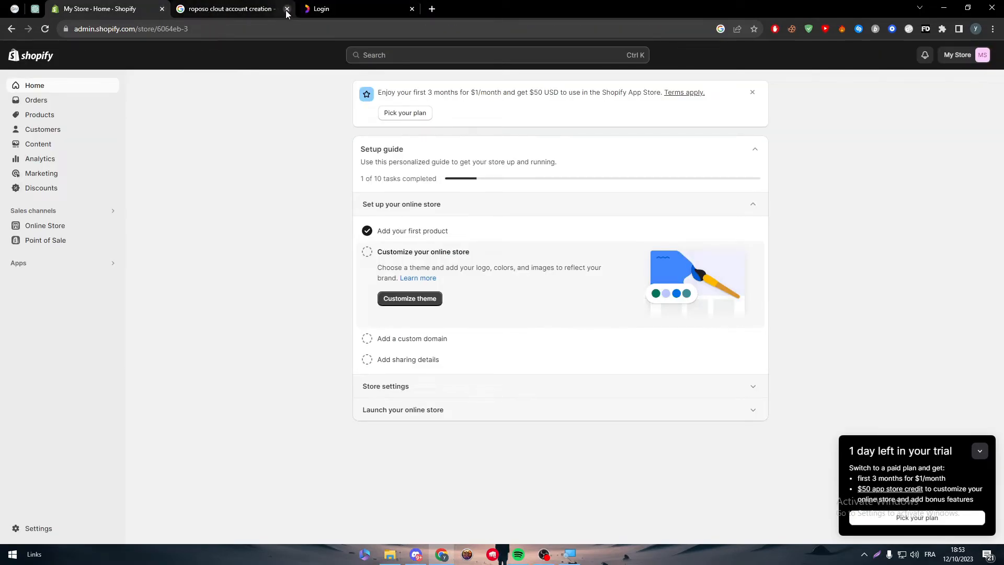
left_click(286, 9)
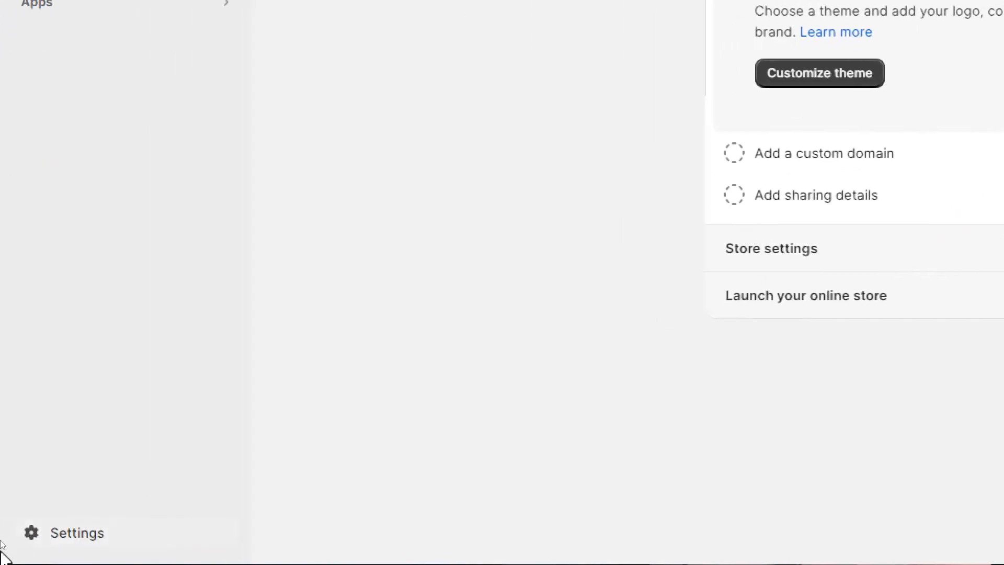
Review Store details showing the Indian business address and INR currency
left_click(76, 533)
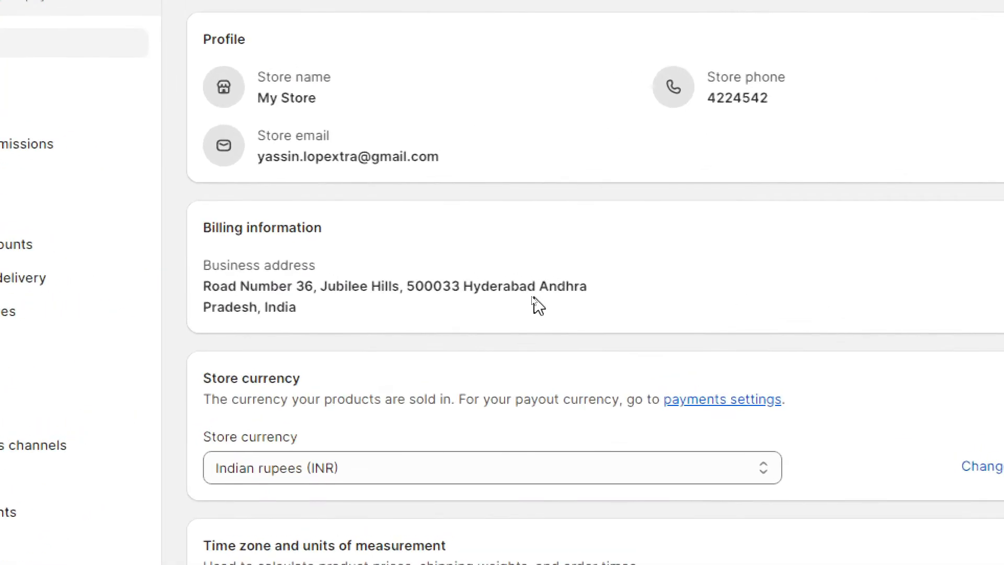
scroll("down", 3)
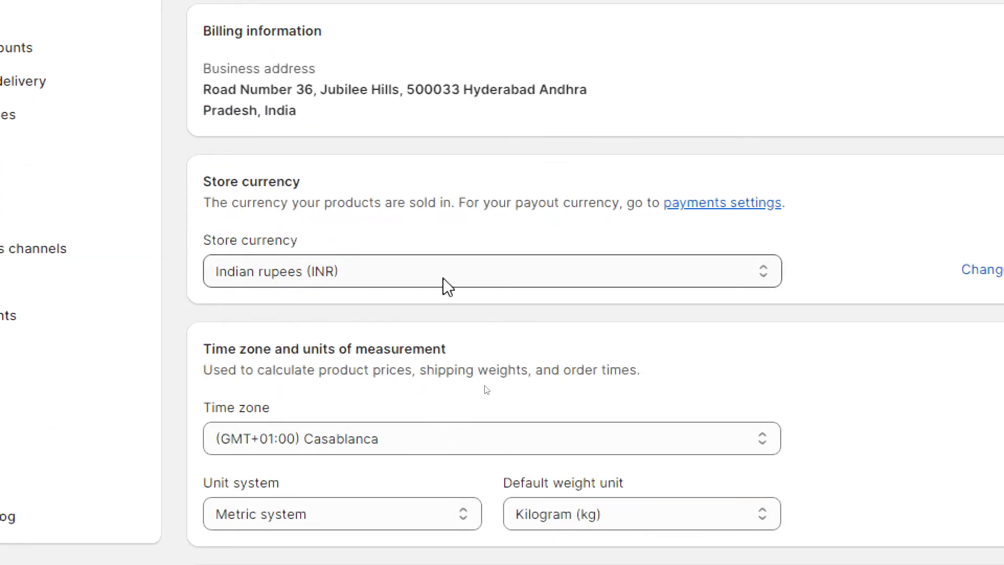
mouse_move(470, 300)
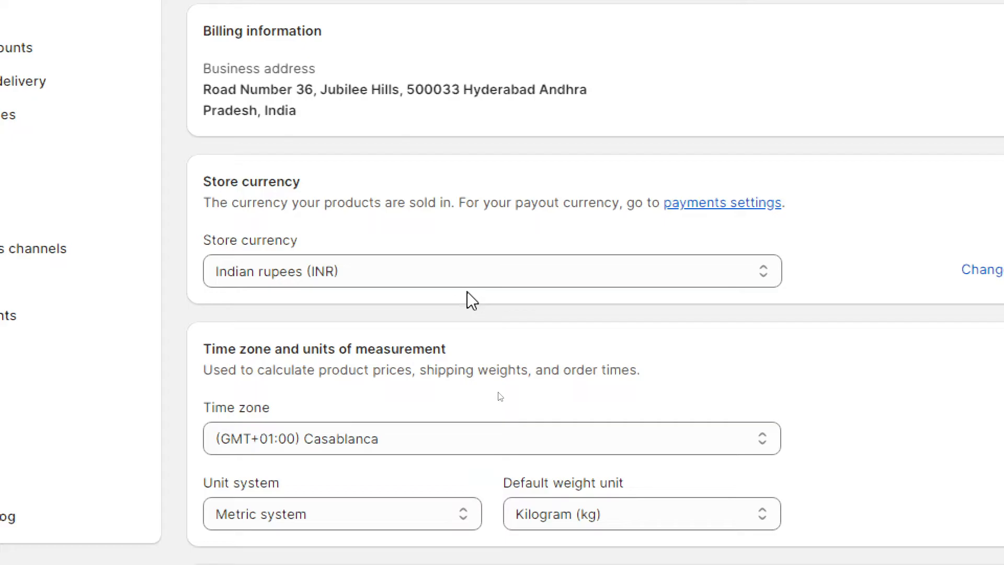
left_click(491, 439)
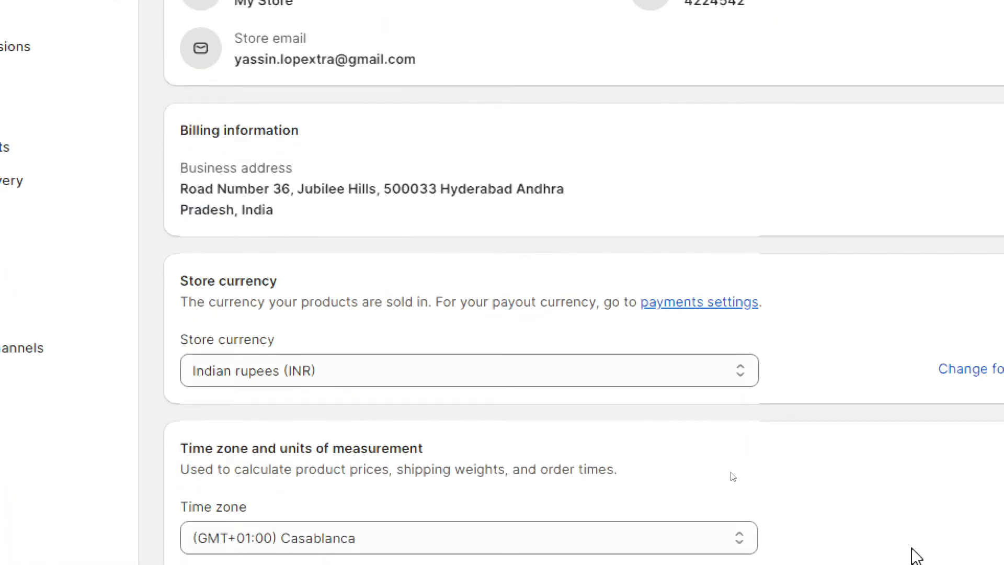
Browse the time zone list, leaving Casablanca still selected
left_click(468, 537)
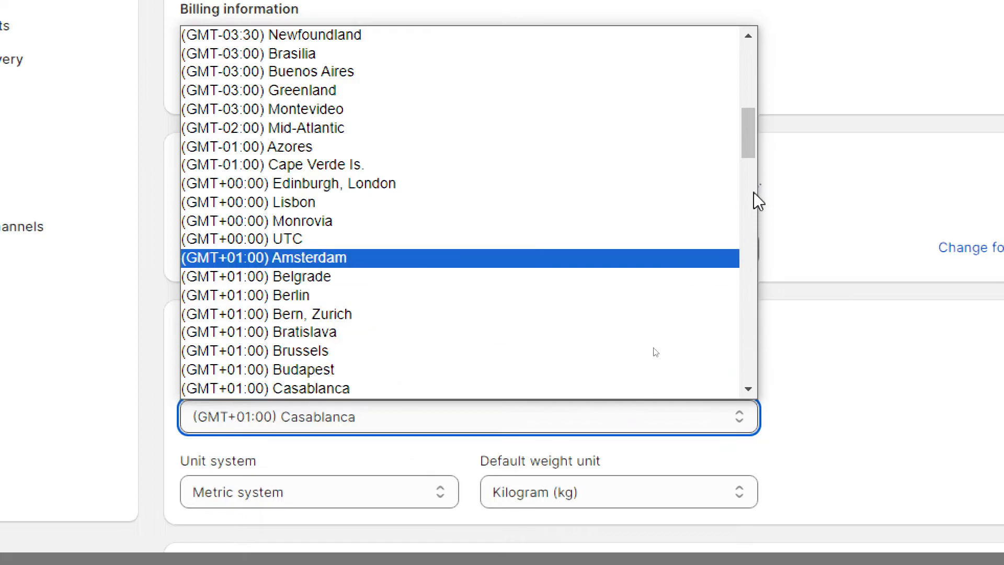
scroll("down", 3)
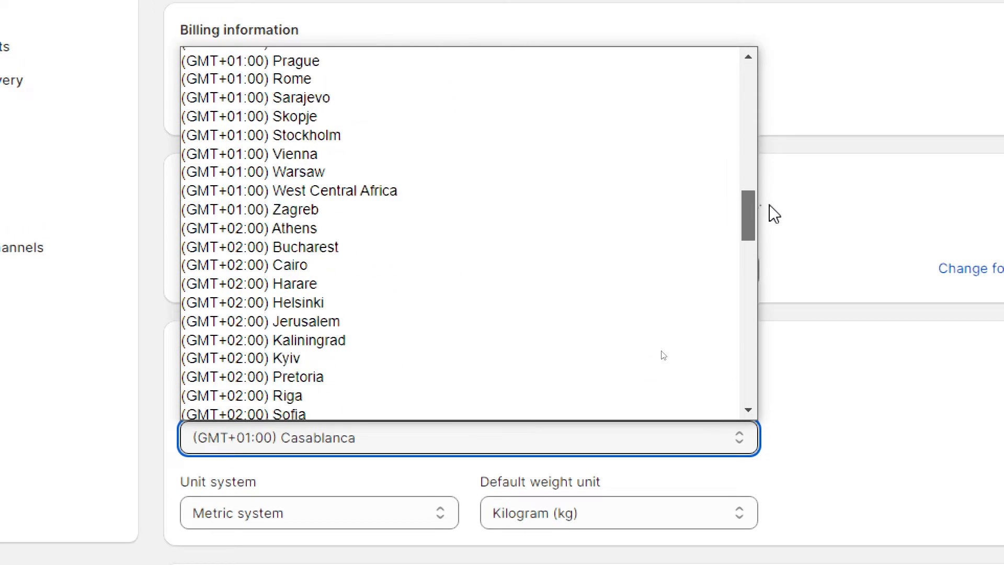
scroll("down", 3)
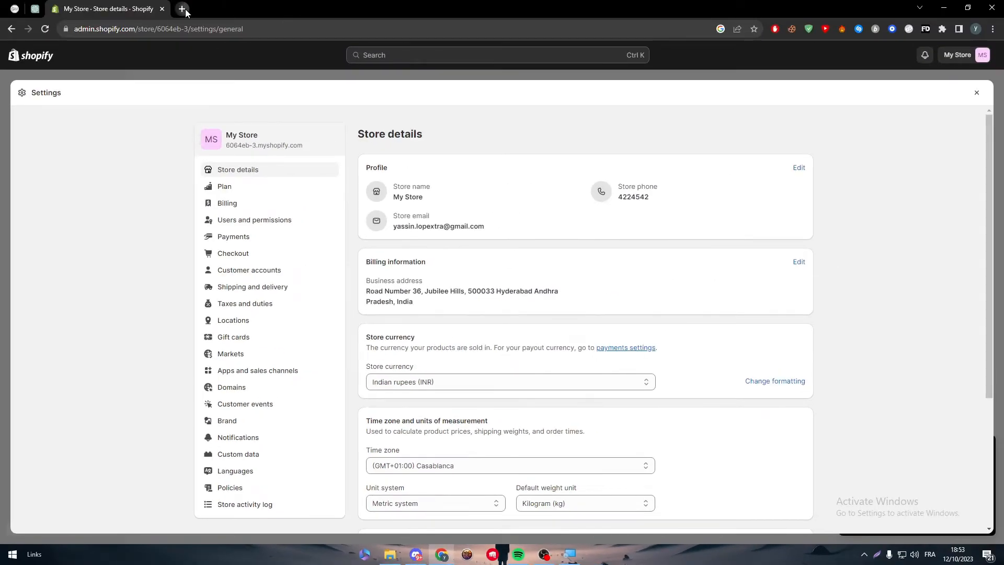
Search Google for 'india capital', then browse Shopify's time zone list again for an Indian zone
type("india capital")
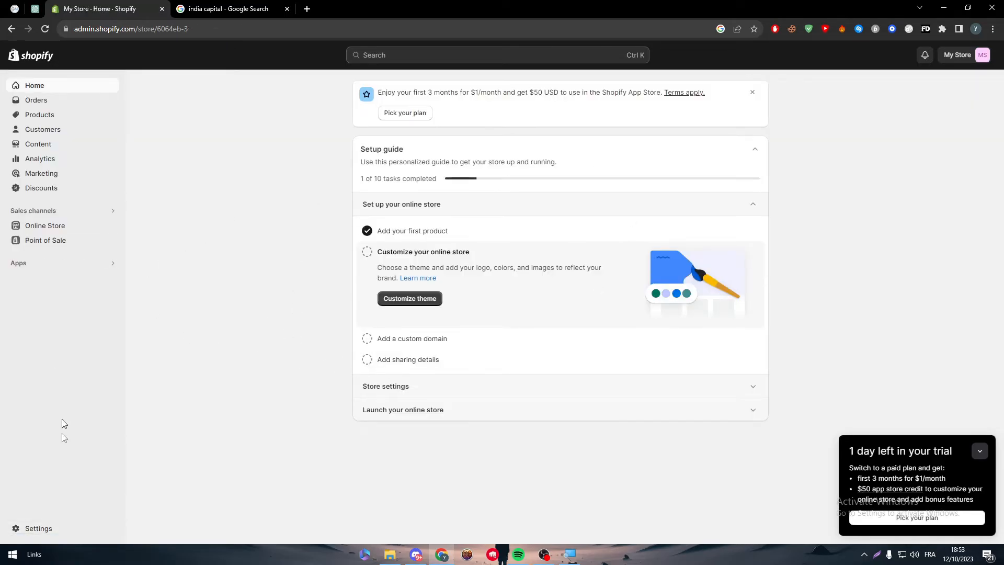
left_click(37, 529)
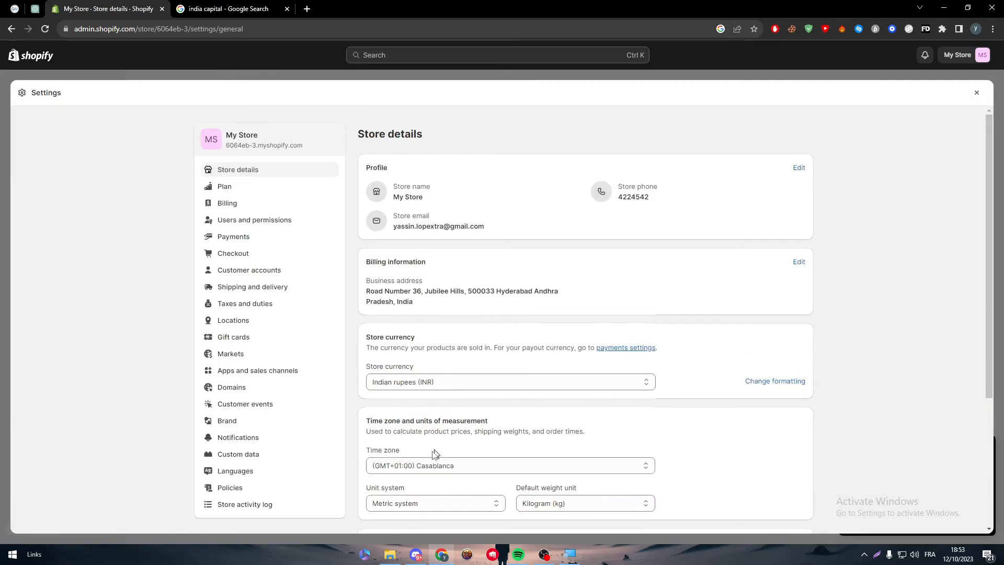
left_click(509, 465)
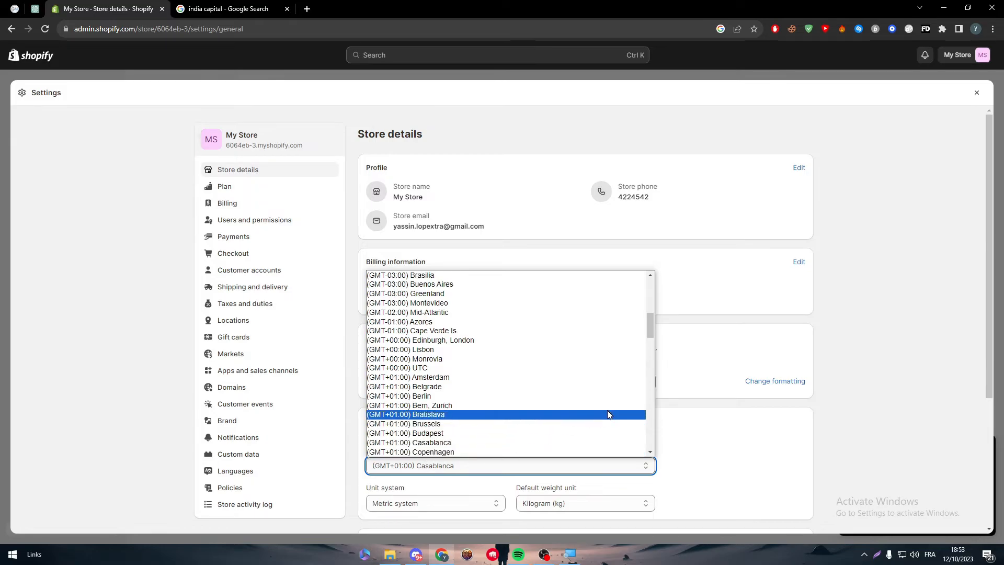
scroll("down", 3)
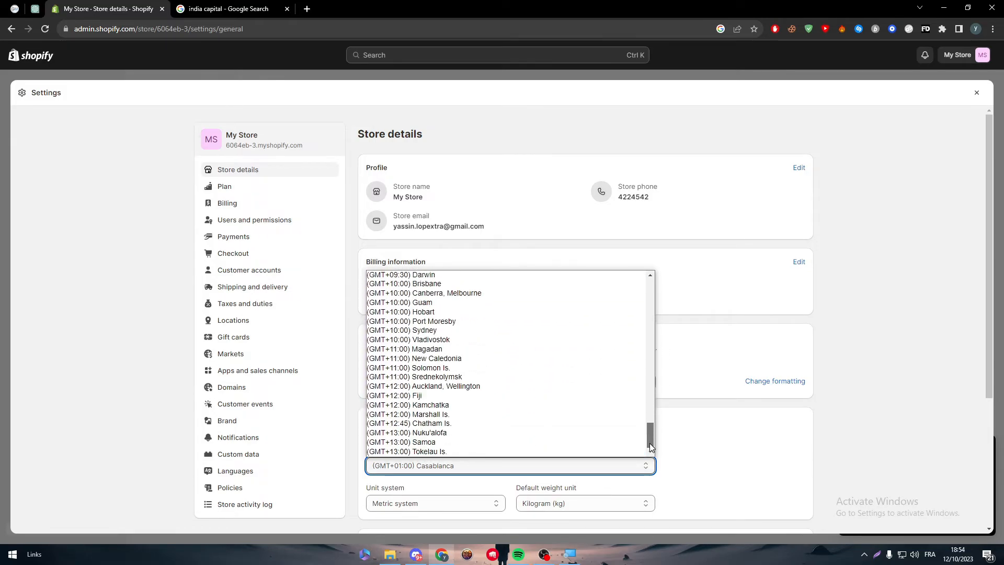
mouse_move(535, 357)
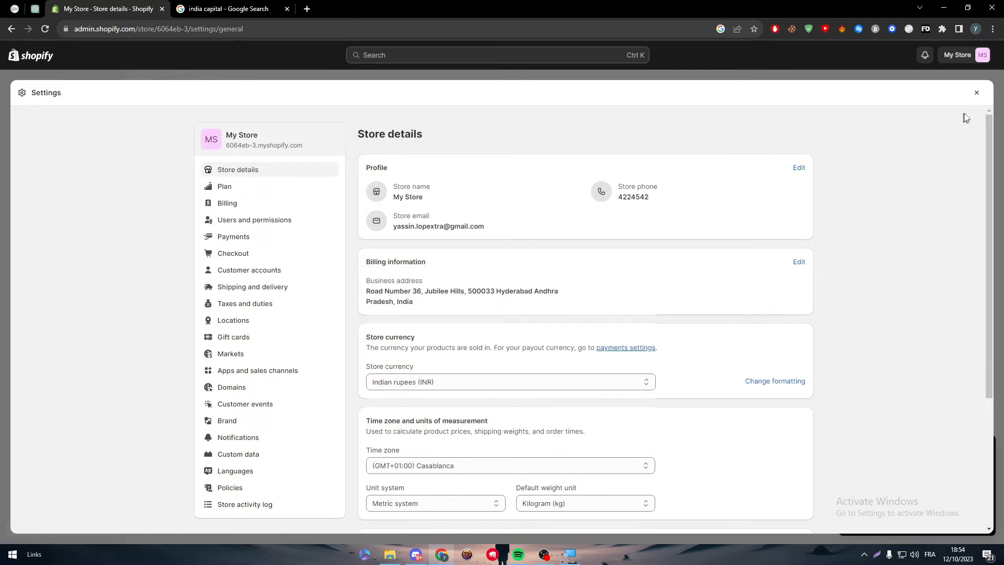
Leave settings and return to the admin home, Casablanca still the time zone
left_click(976, 92)
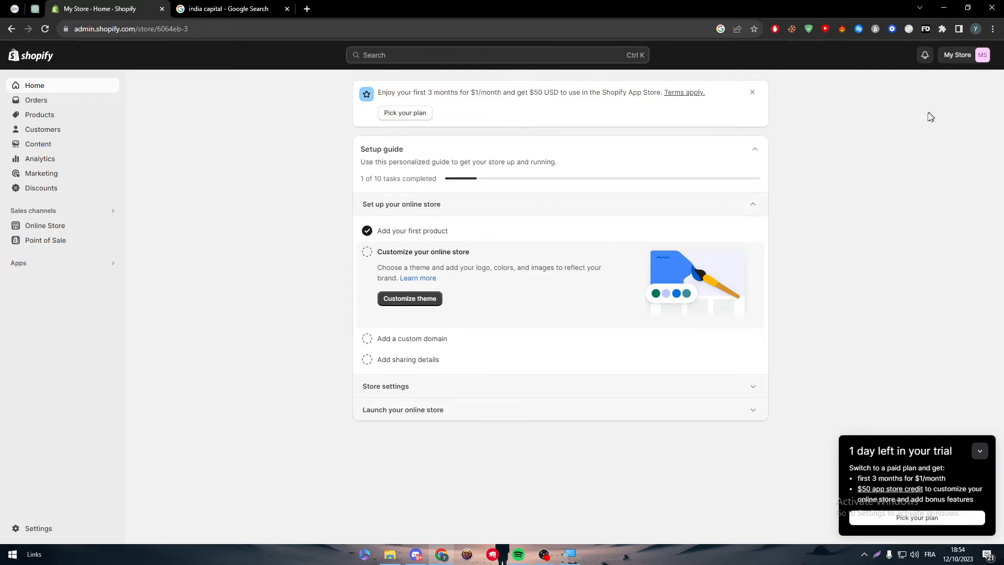
mouse_move(518, 428)
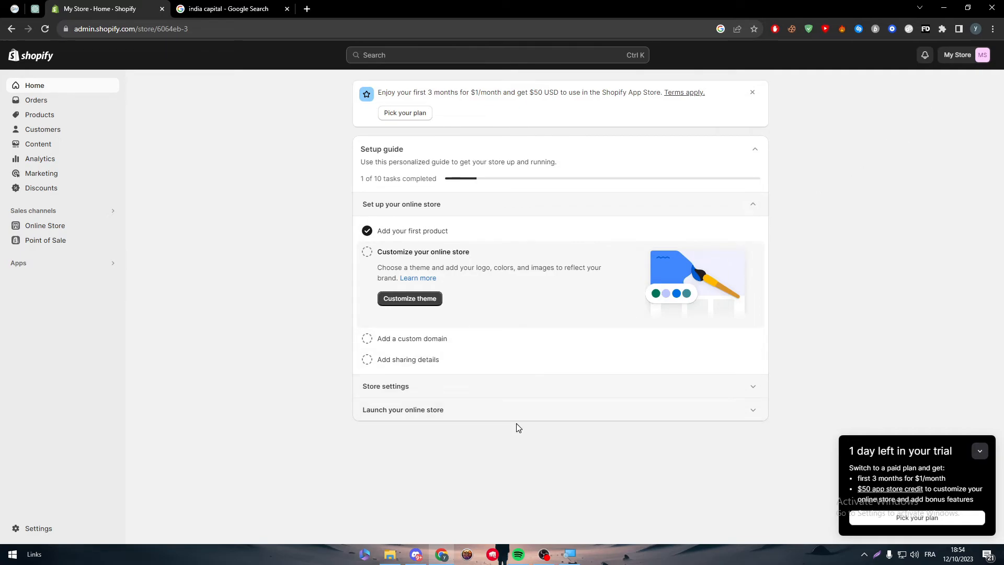
mouse_move(515, 426)
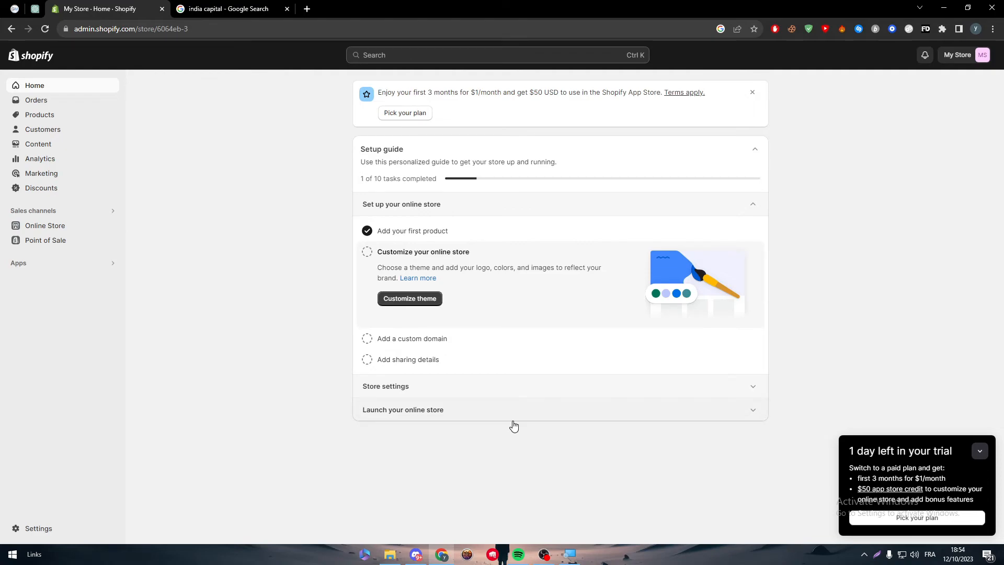
mouse_move(511, 424)
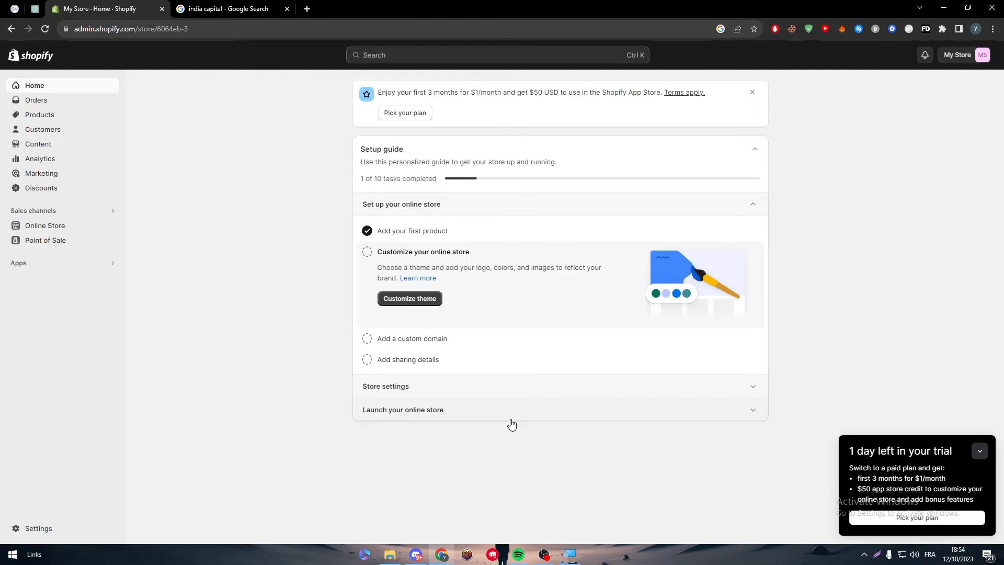
mouse_move(509, 427)
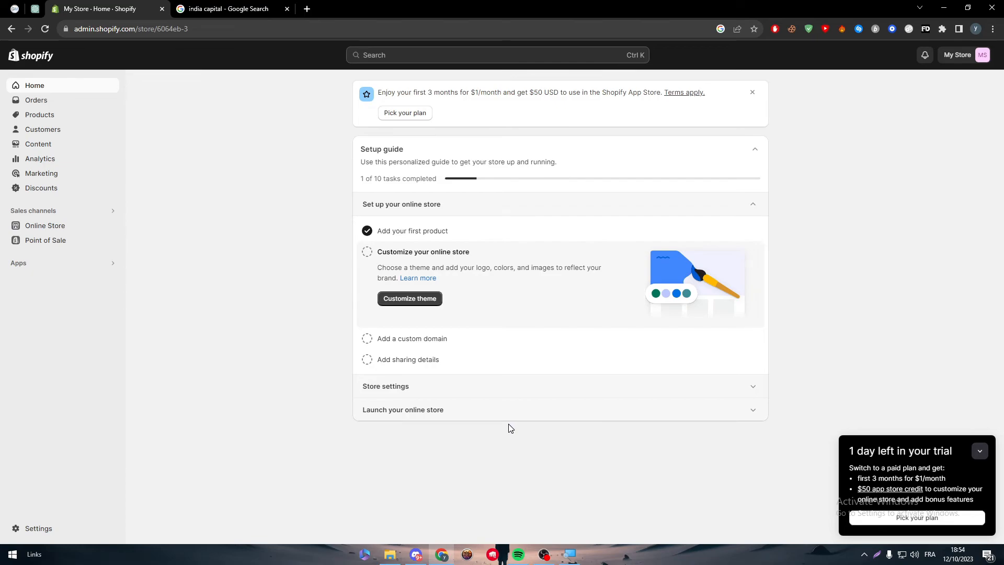
mouse_move(504, 437)
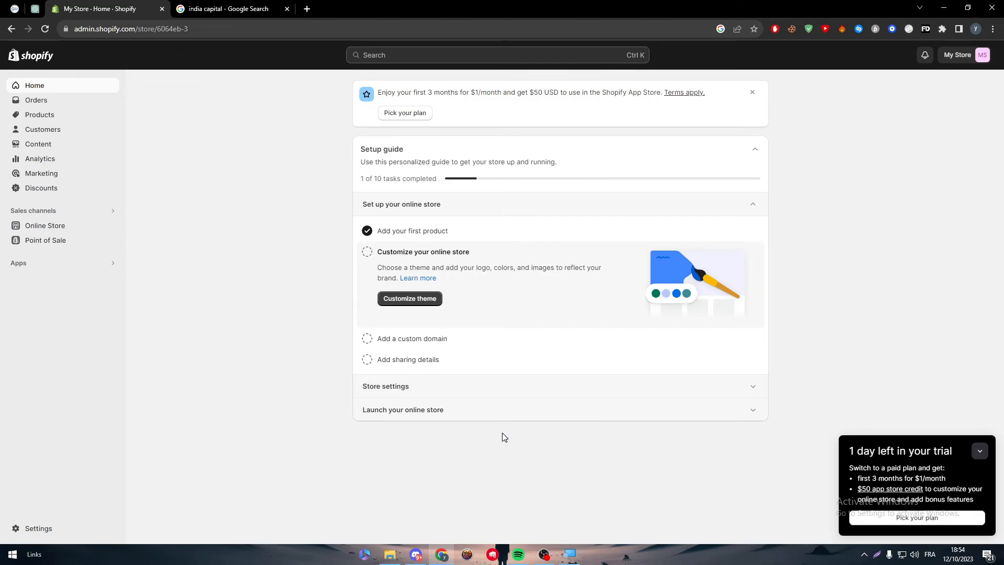
mouse_move(54, 410)
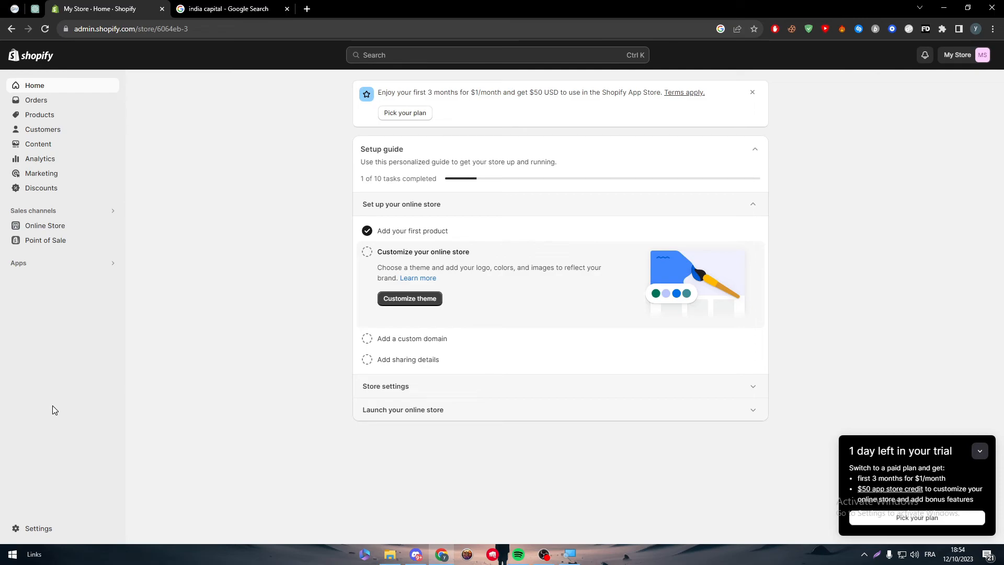
mouse_move(536, 498)
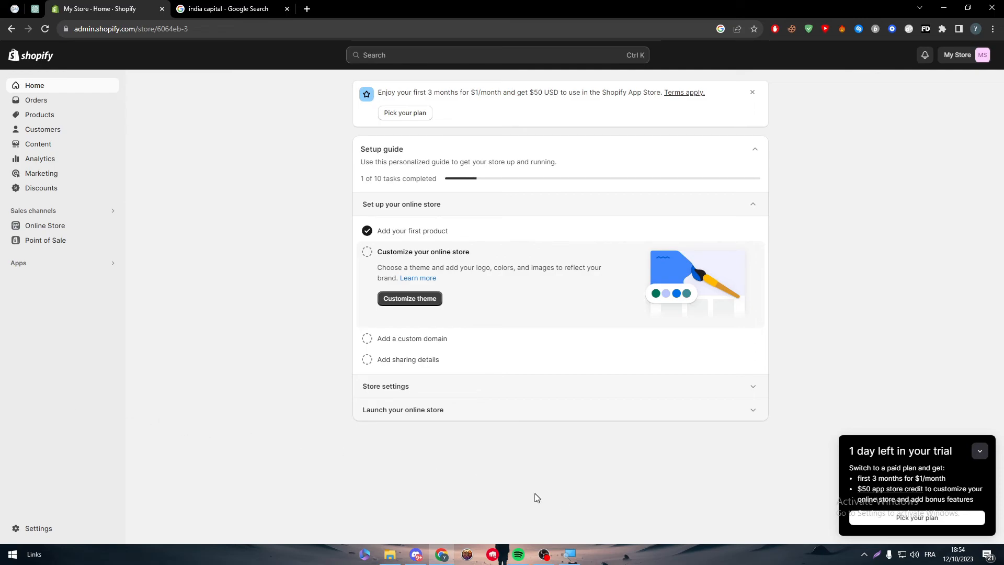
mouse_move(308, 433)
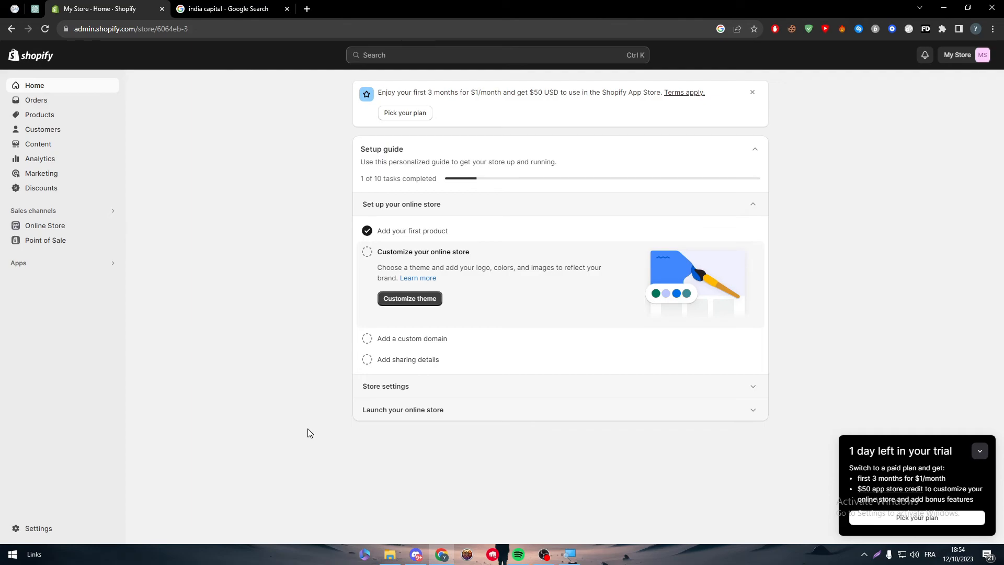